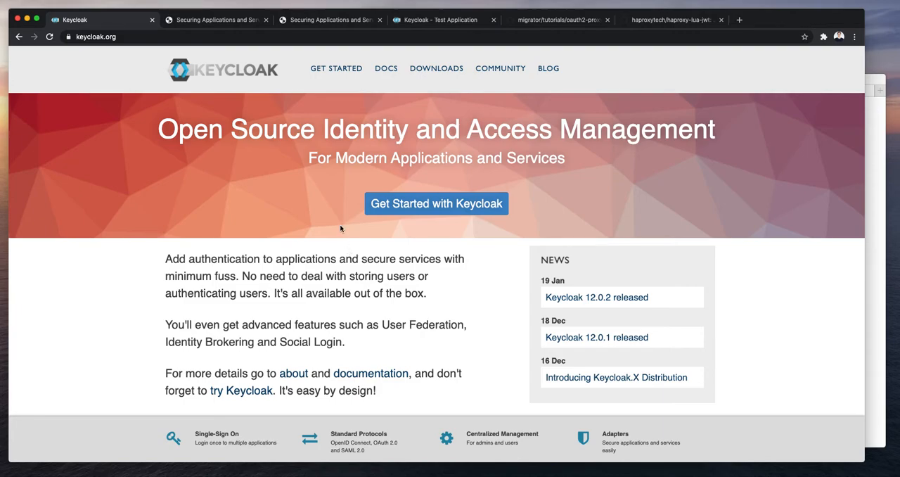
- Switch to the Securing Applications guide at the client adapters overview
{"action": "left_click", "coordinate": [217, 19]}
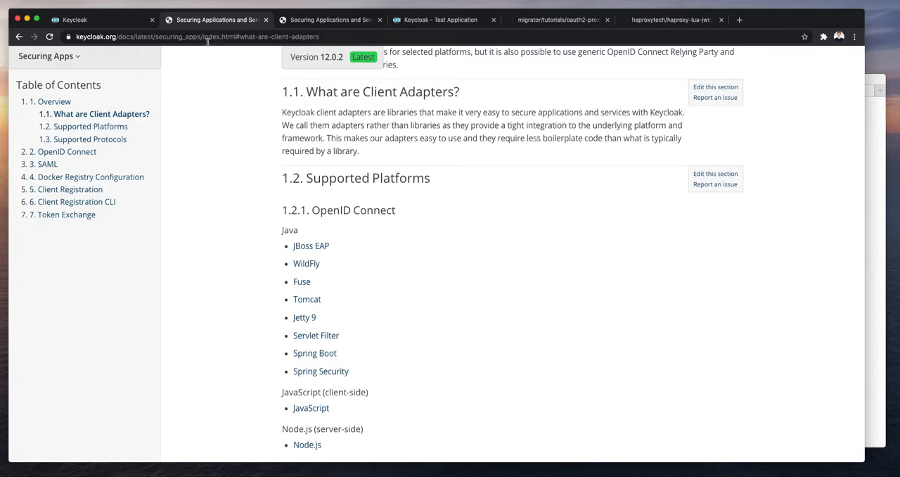
- Peek at the other Keycloak guides list, then review the Supported Platforms section
{"action": "left_click", "coordinate": [45, 56]}
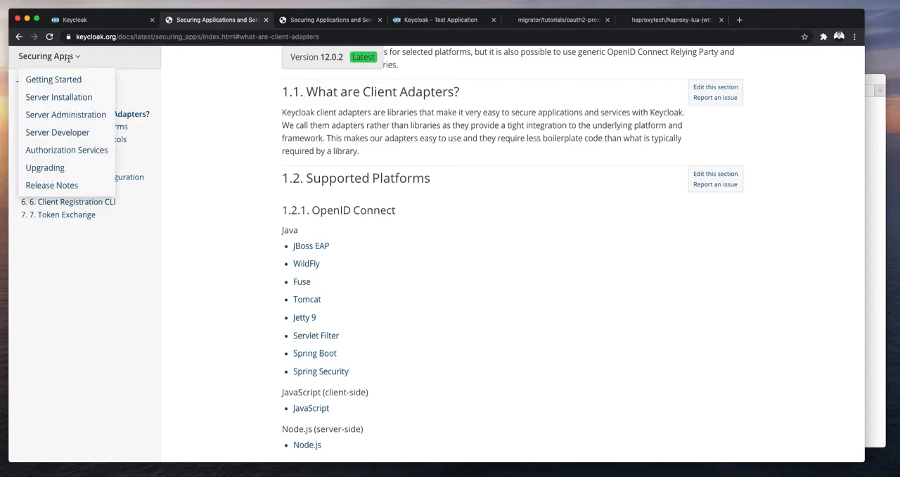
{"action": "left_click", "coordinate": [45, 56]}
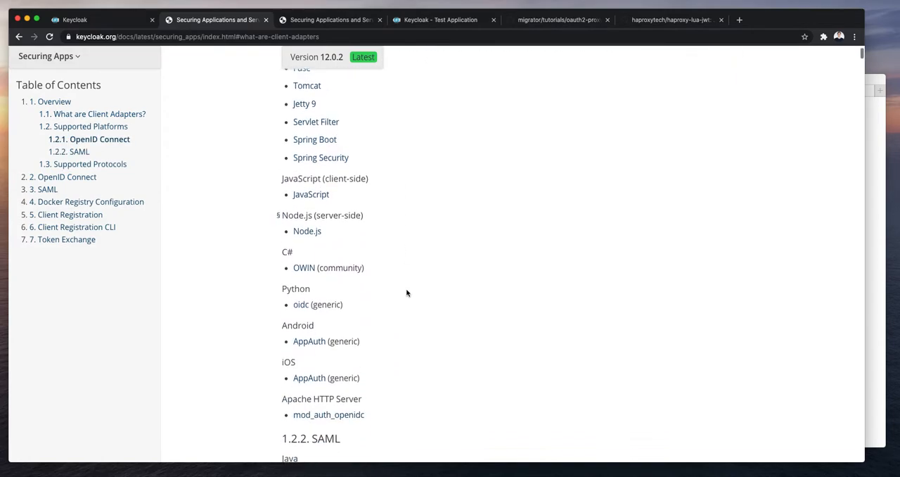
{"action": "scroll", "scroll_direction": "down", "scroll_amount": 3}
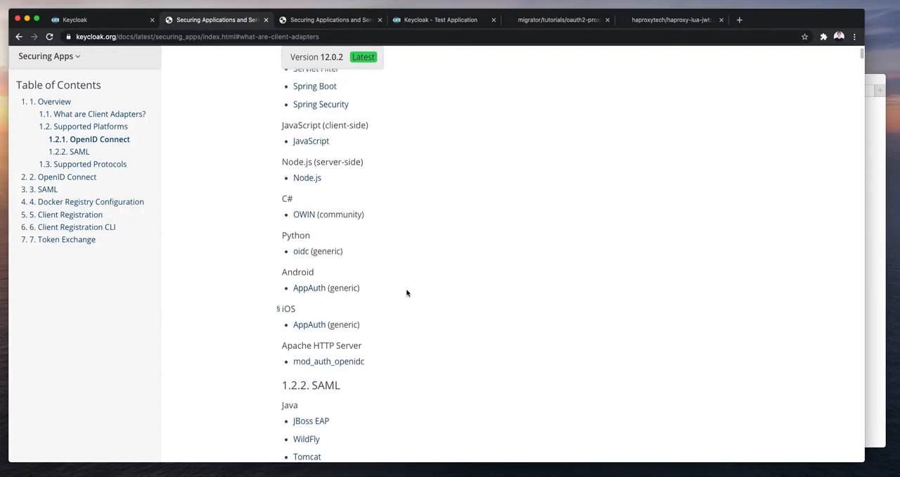
{"action": "scroll", "scroll_direction": "up", "scroll_amount": 3}
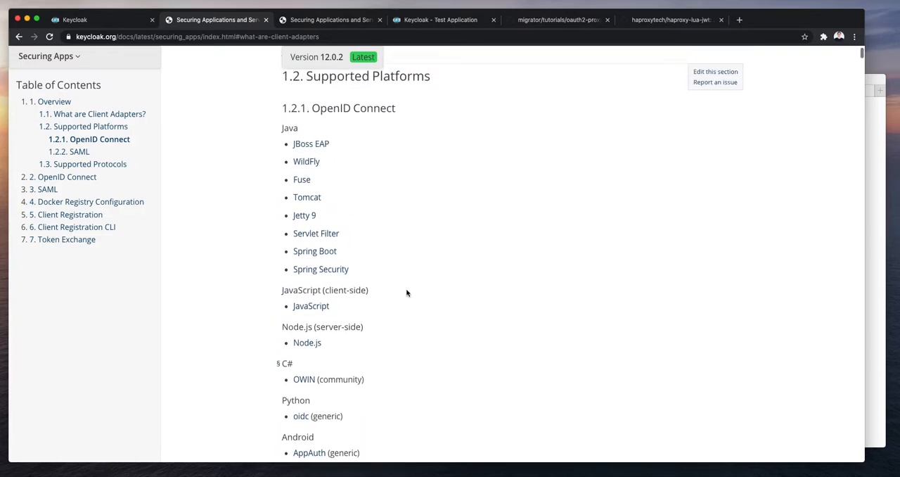
{"action": "scroll", "scroll_direction": "up", "scroll_amount": 3}
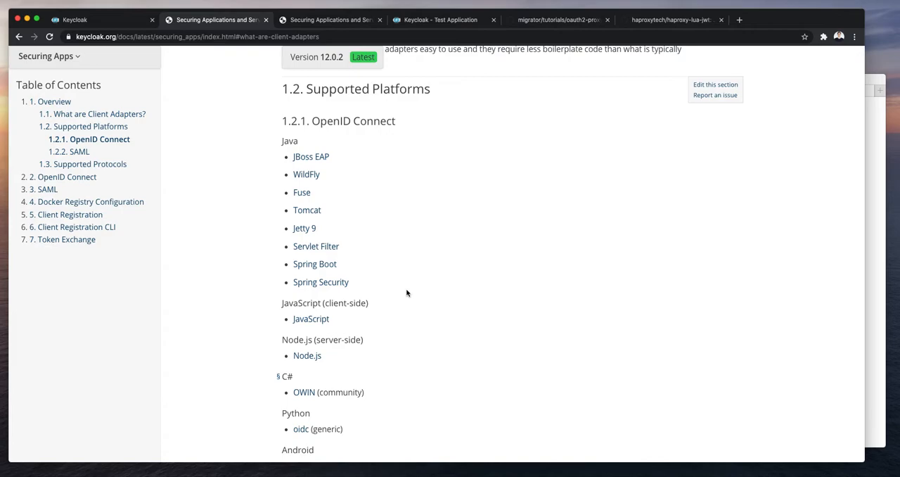
{"action": "scroll", "scroll_direction": "down", "scroll_amount": 3}
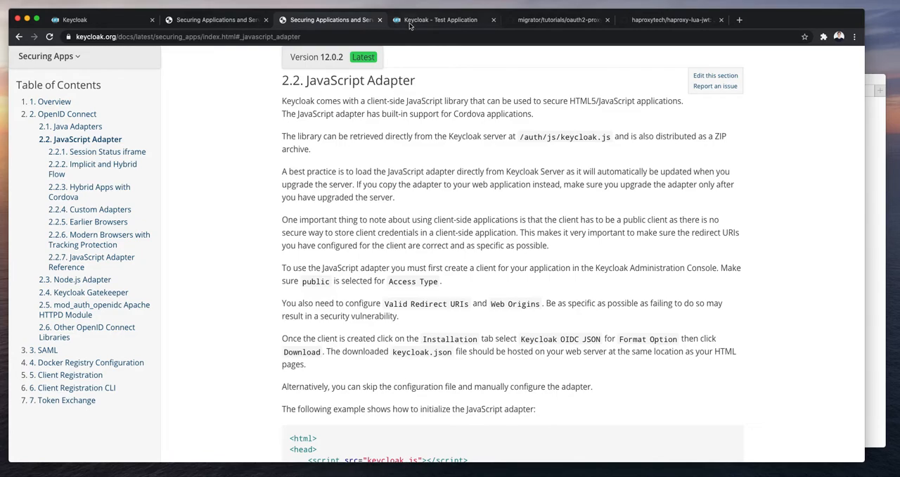
- Go via the Keycloak test application page to the migrator OIDC tutorial on GitHub
{"action": "left_click", "coordinate": [439, 19]}
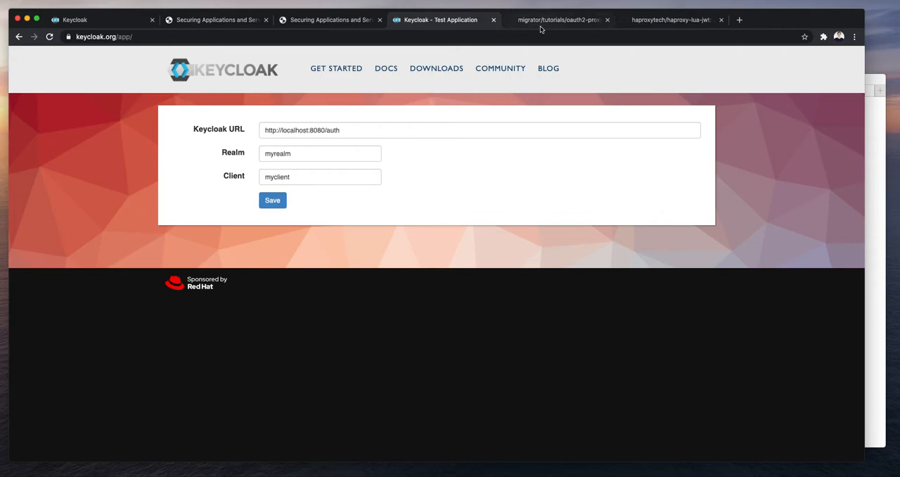
{"action": "mouse_move", "coordinate": [560, 20]}
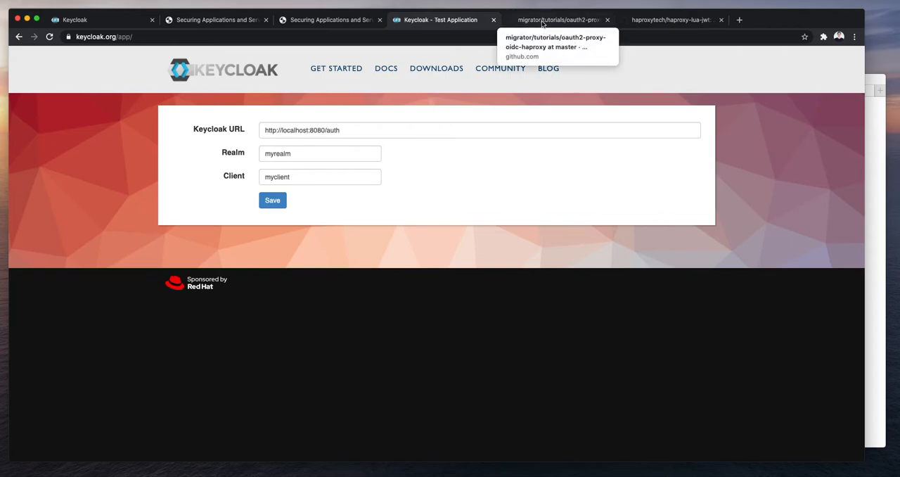
{"action": "left_click", "coordinate": [560, 19]}
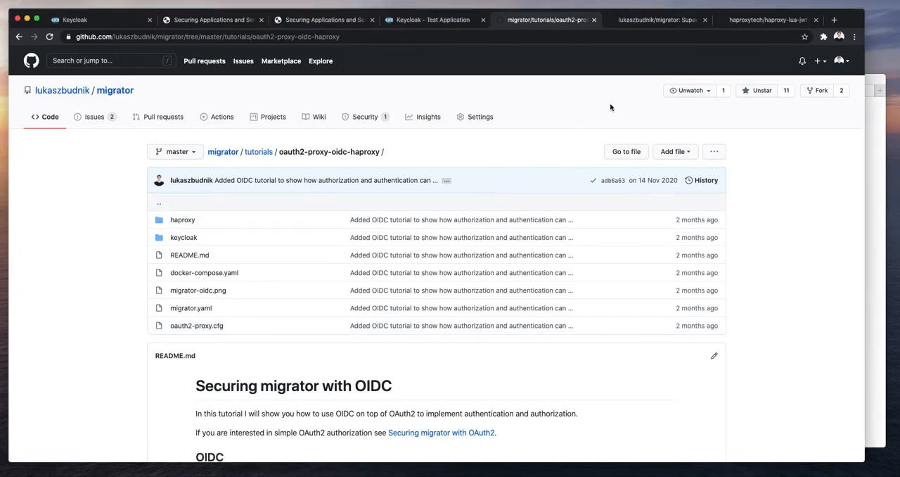
{"action": "left_click", "coordinate": [659, 20]}
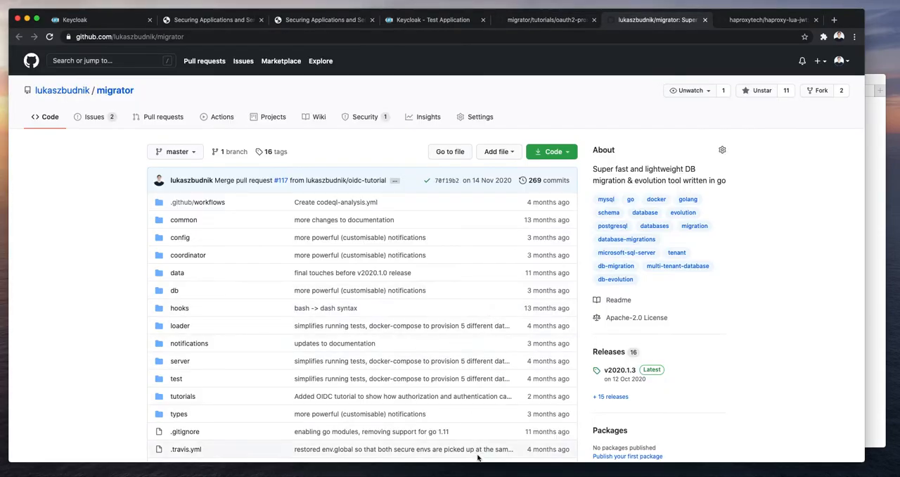
{"action": "scroll", "scroll_direction": "down", "scroll_amount": 3}
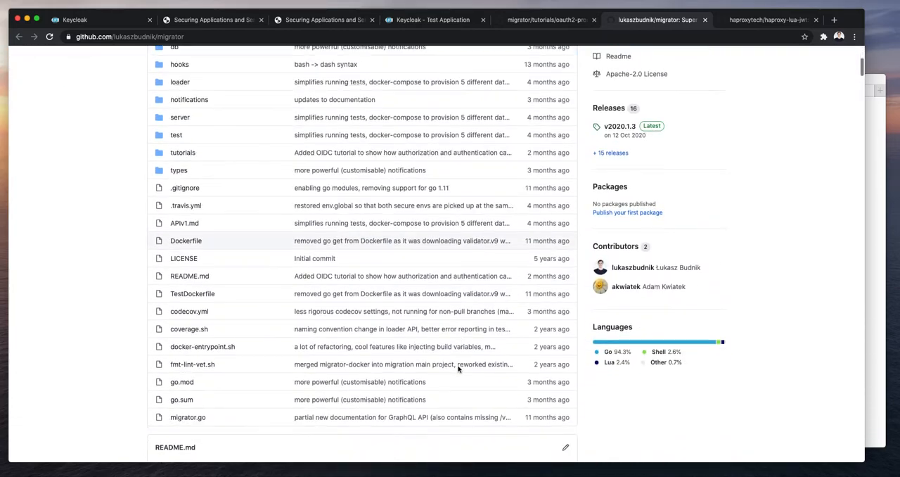
{"action": "scroll", "scroll_direction": "down", "scroll_amount": 3}
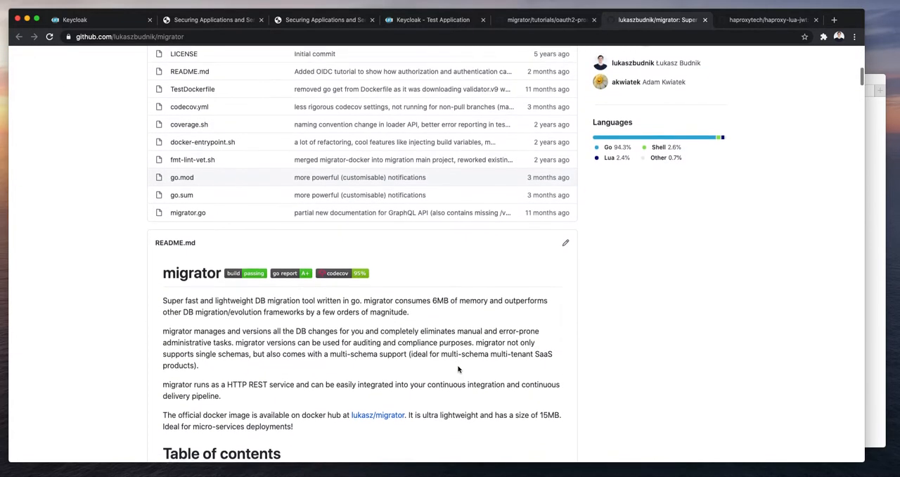
{"action": "scroll", "scroll_direction": "down", "scroll_amount": 3}
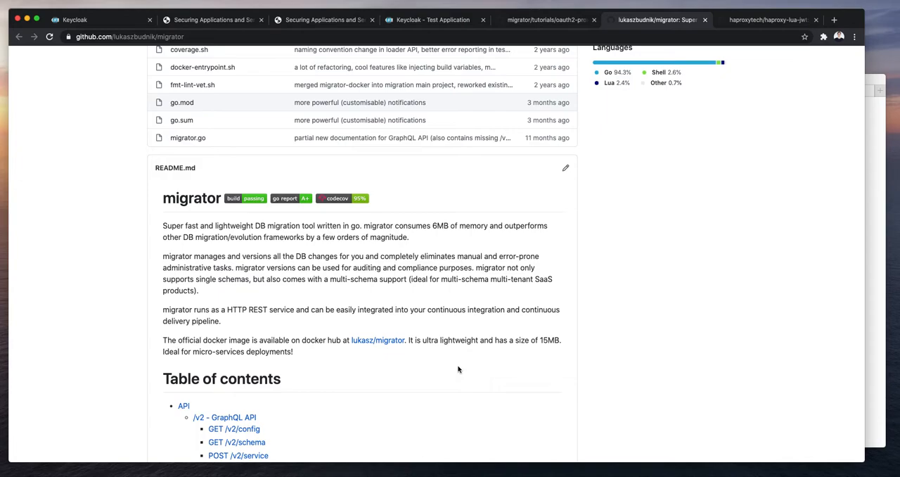
{"action": "scroll", "scroll_direction": "down", "scroll_amount": 3}
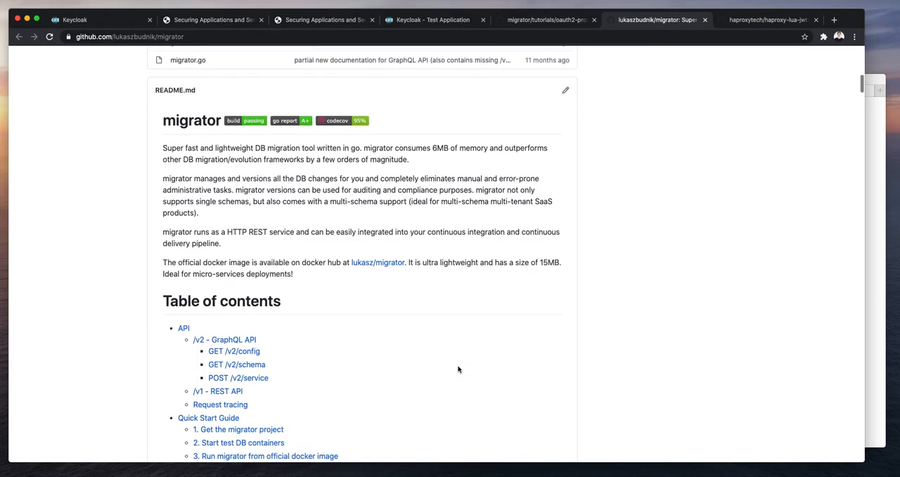
{"action": "scroll", "scroll_direction": "down", "scroll_amount": 3}
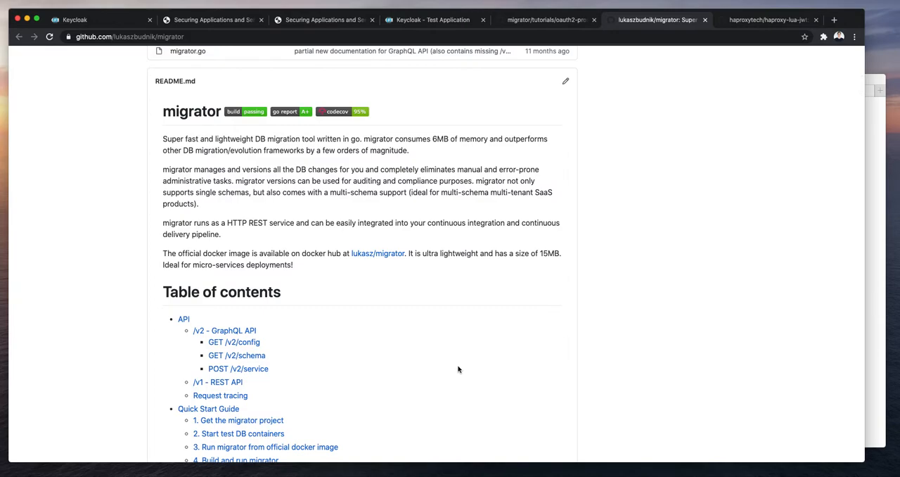
{"action": "mouse_move", "coordinate": [471, 324]}
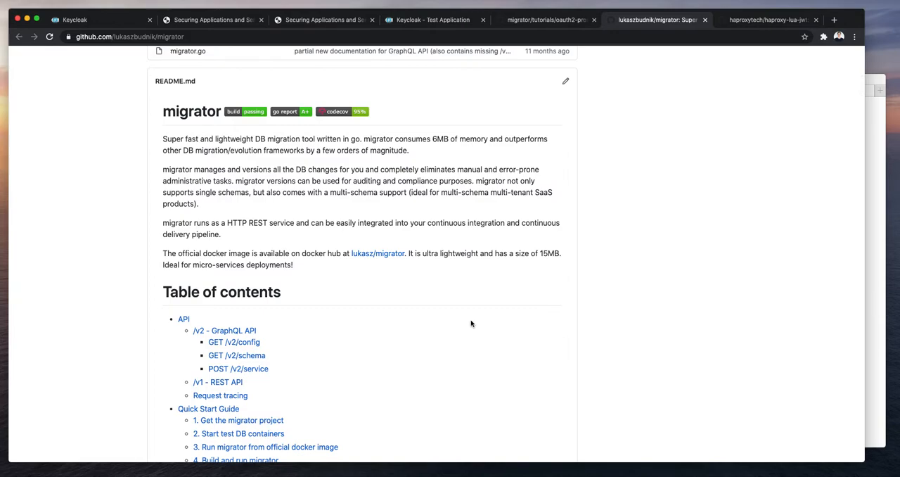
{"action": "left_click", "coordinate": [548, 19]}
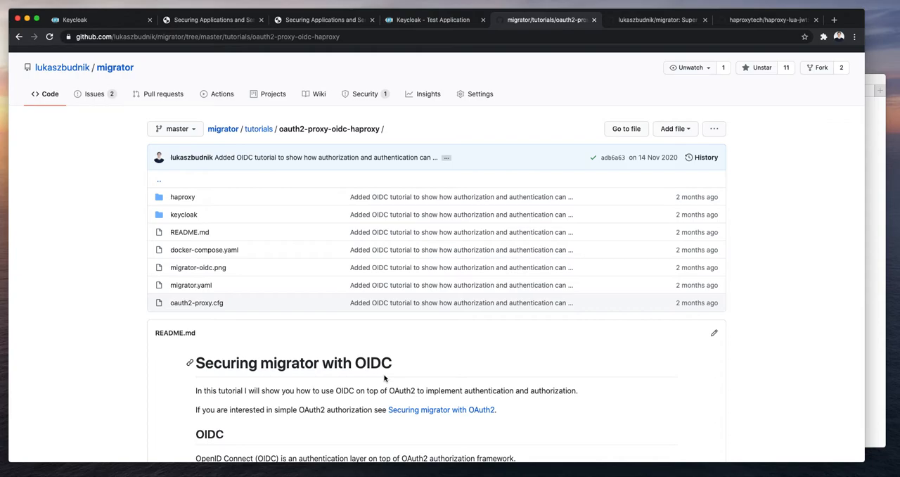
- Scroll the README past Docker setup and Testing OIDC down to the Test scenarios diagram
{"action": "scroll", "scroll_direction": "down", "scroll_amount": 3}
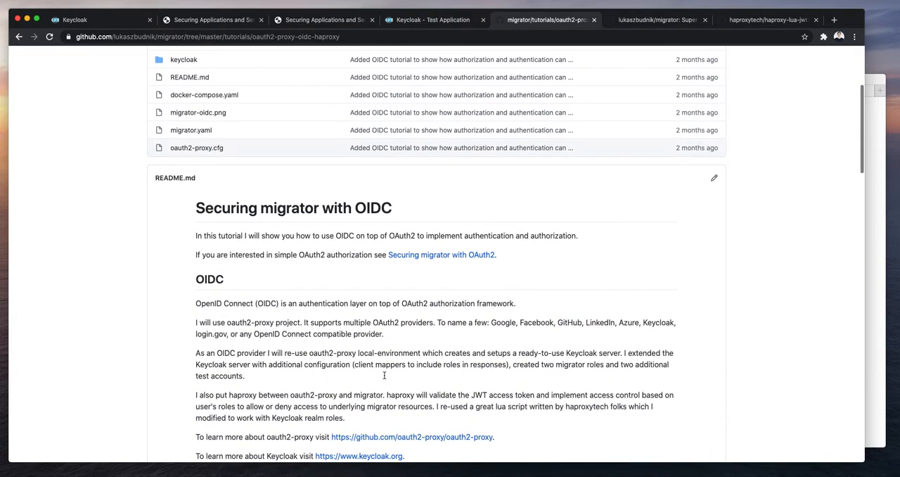
{"action": "mouse_move", "coordinate": [385, 378]}
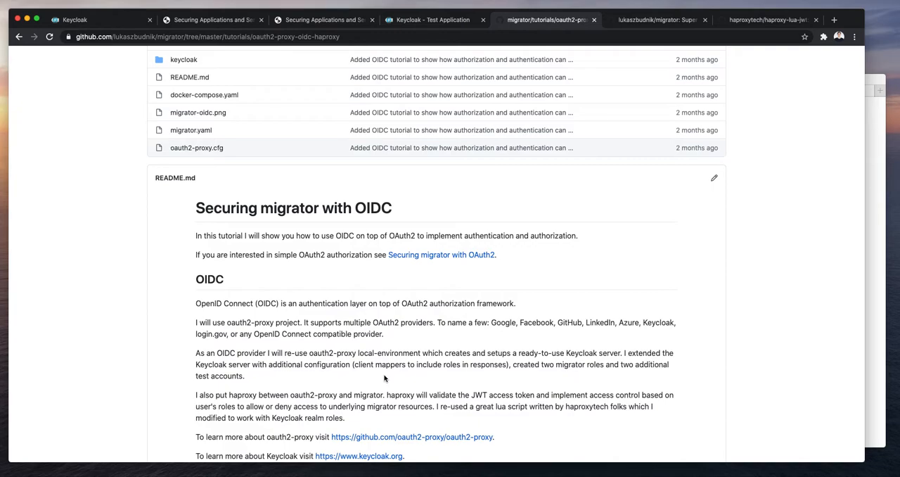
{"action": "scroll", "scroll_direction": "down", "scroll_amount": 3}
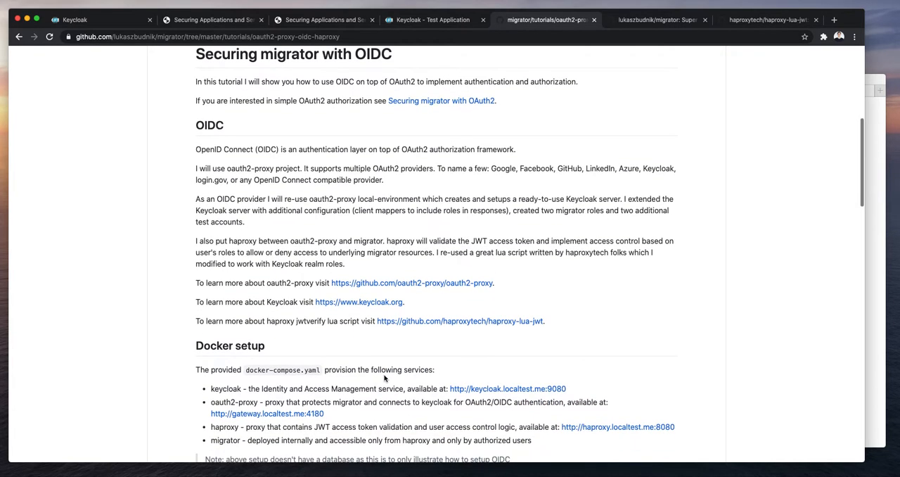
{"action": "scroll", "scroll_direction": "down", "scroll_amount": 3}
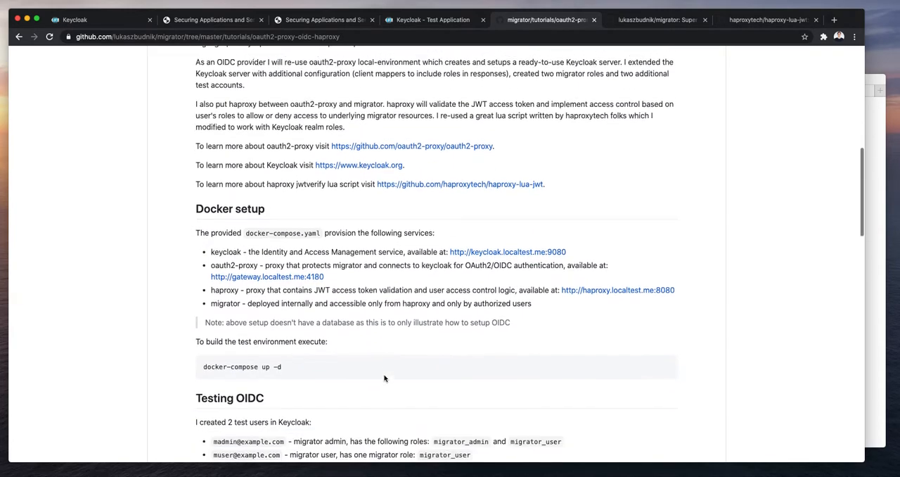
{"action": "scroll", "scroll_direction": "down", "scroll_amount": 3}
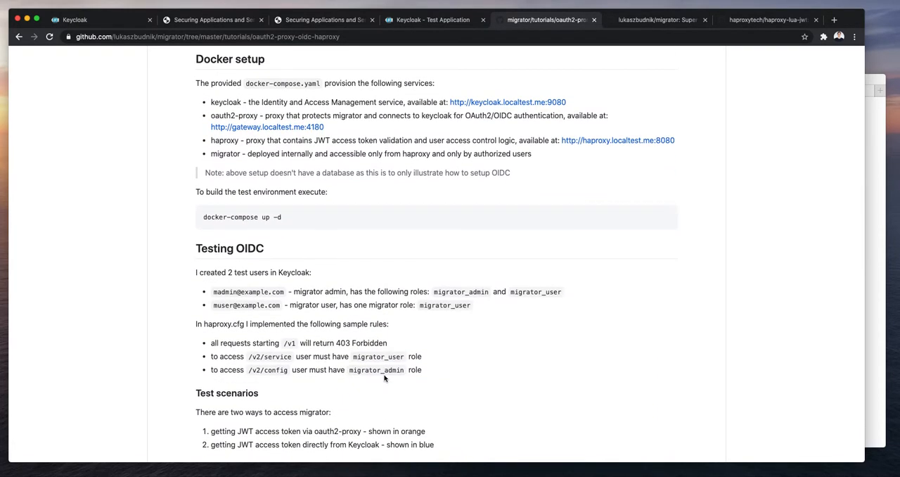
{"action": "scroll", "scroll_direction": "down", "scroll_amount": 3}
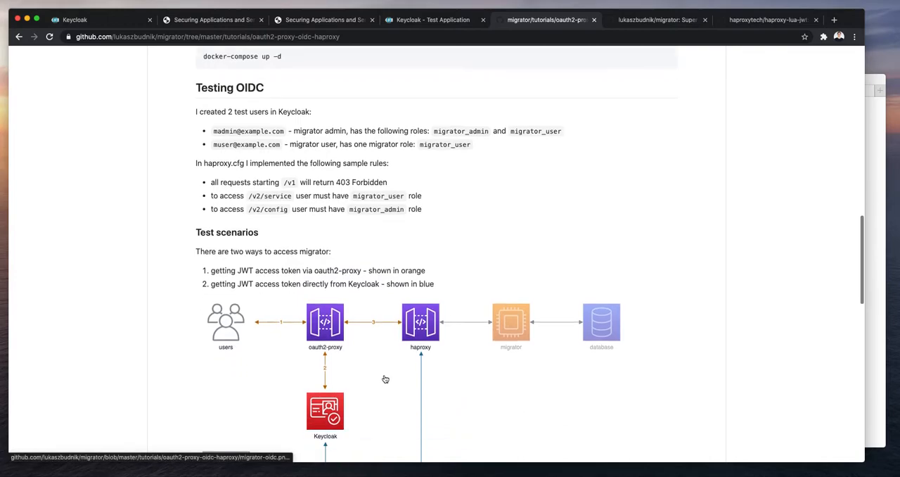
{"action": "scroll", "scroll_direction": "down", "scroll_amount": 3}
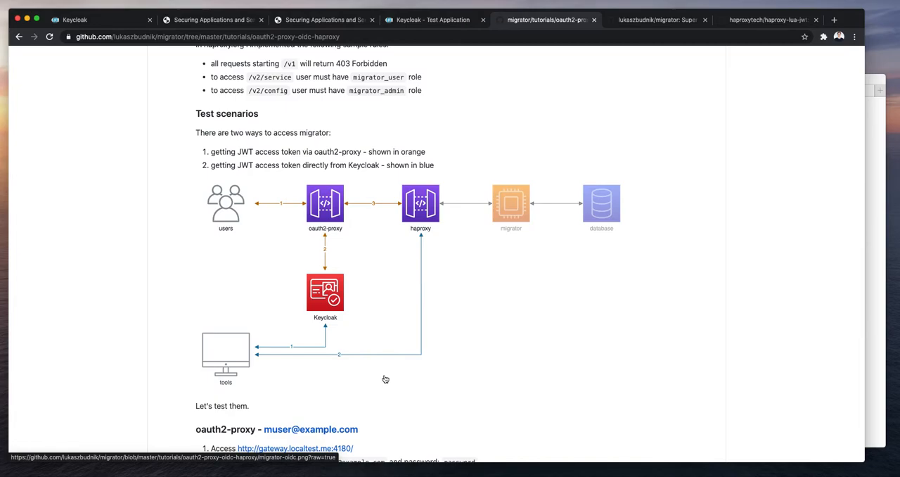
{"action": "scroll", "scroll_direction": "down", "scroll_amount": 3}
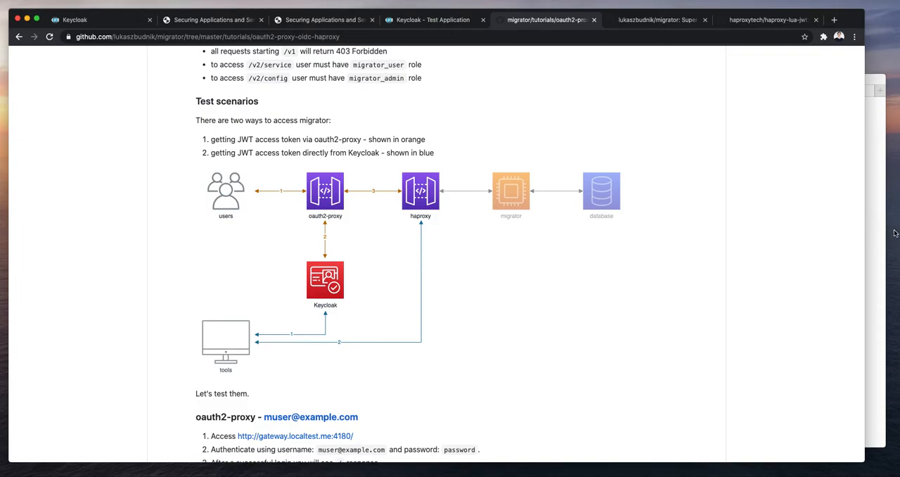
{"action": "mouse_move", "coordinate": [487, 260]}
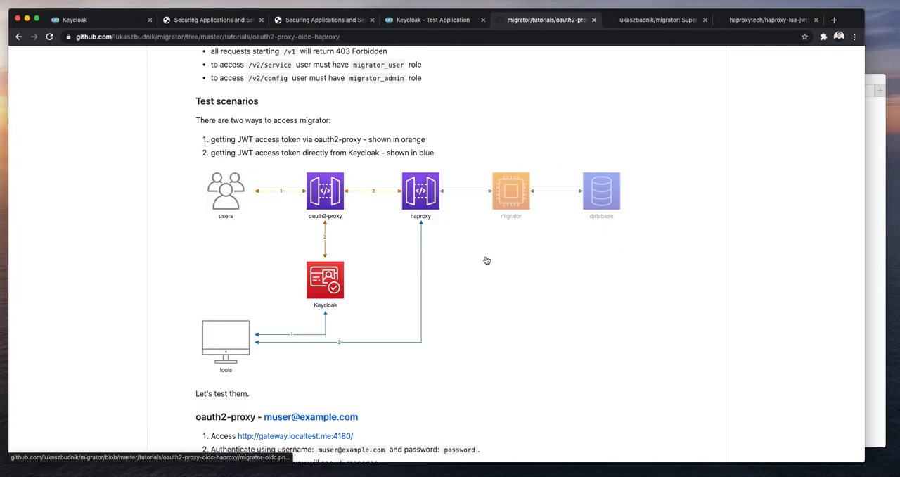
{"action": "mouse_move", "coordinate": [602, 225]}
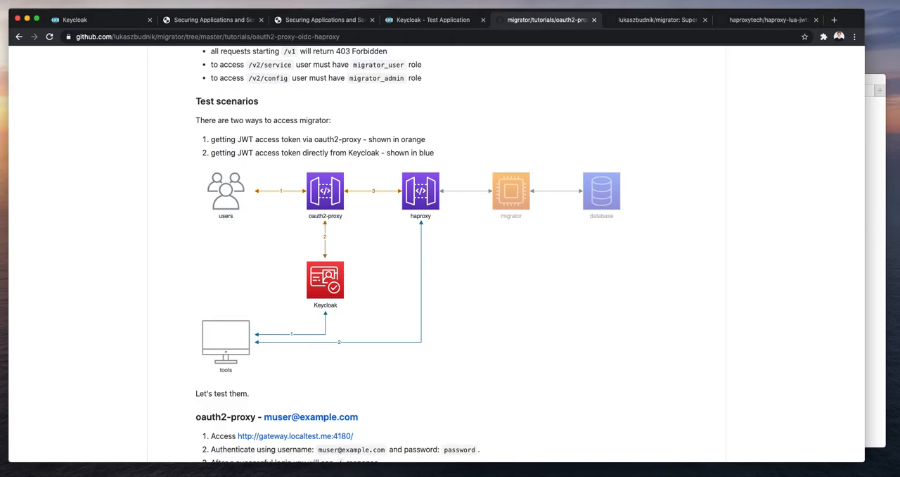
{"action": "mouse_move", "coordinate": [425, 194]}
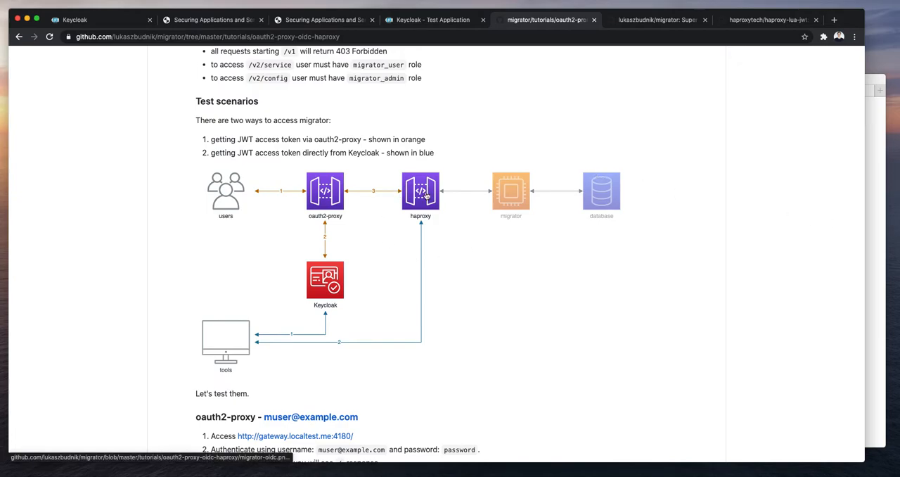
{"action": "mouse_move", "coordinate": [428, 239]}
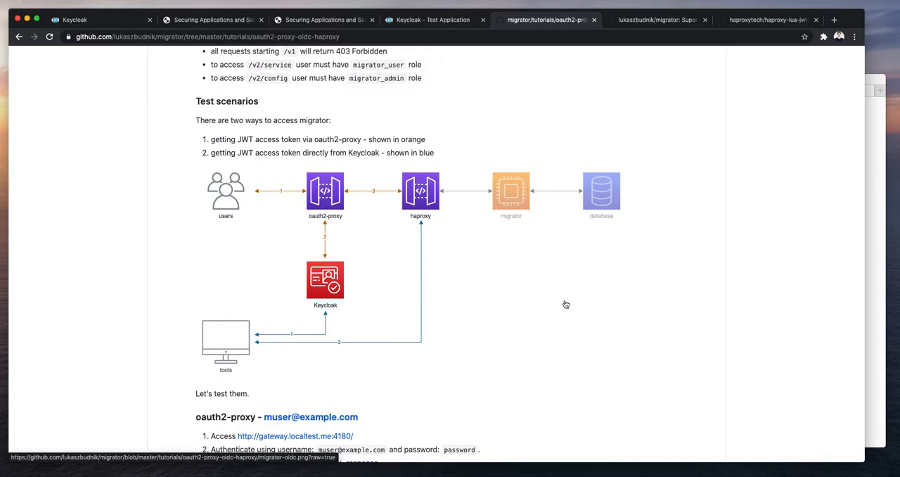
{"action": "mouse_move", "coordinate": [767, 20]}
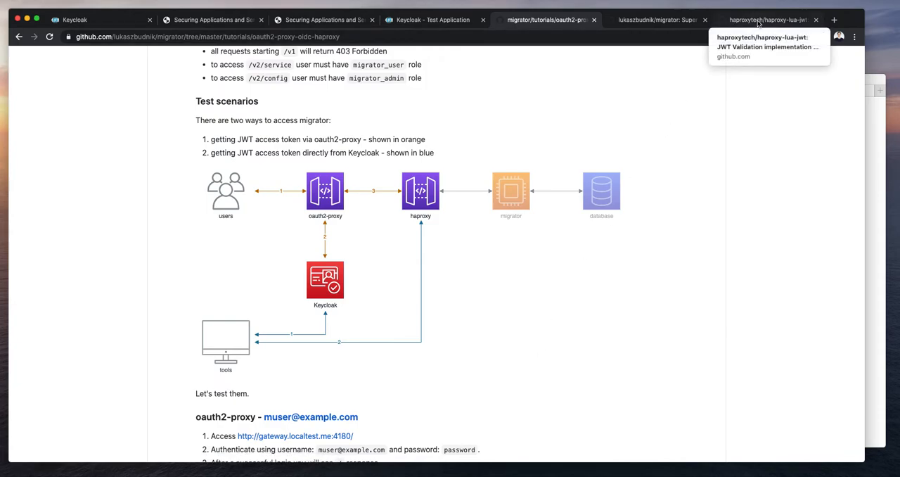
- Read the haproxy-lua-jwt README's Install section, then return to the OIDC tutorial
{"action": "left_click", "coordinate": [766, 19]}
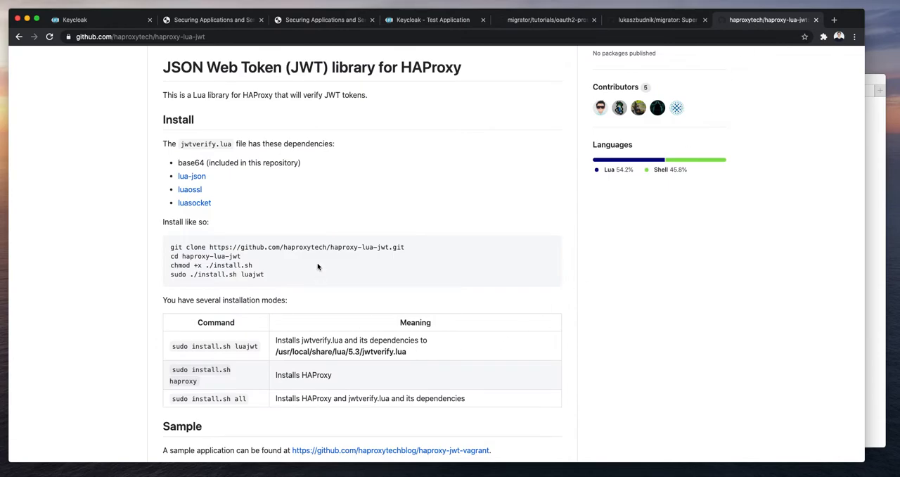
{"action": "mouse_move", "coordinate": [391, 207]}
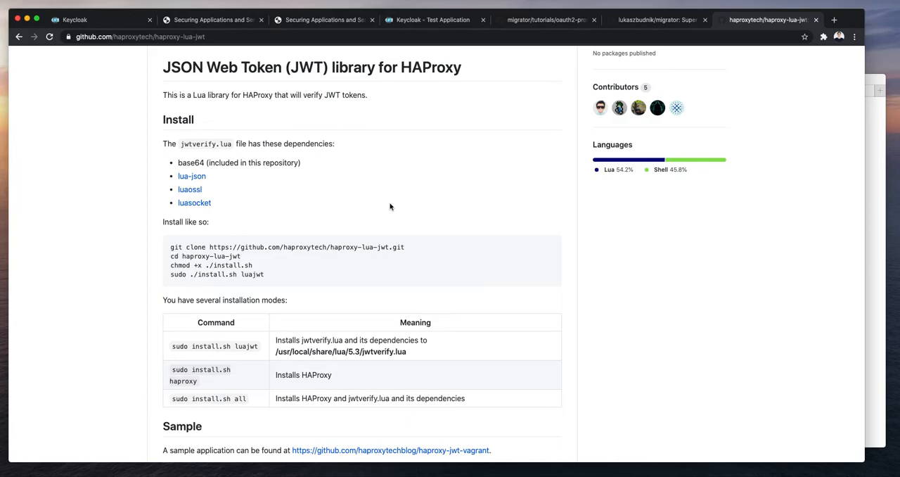
{"action": "mouse_move", "coordinate": [375, 224]}
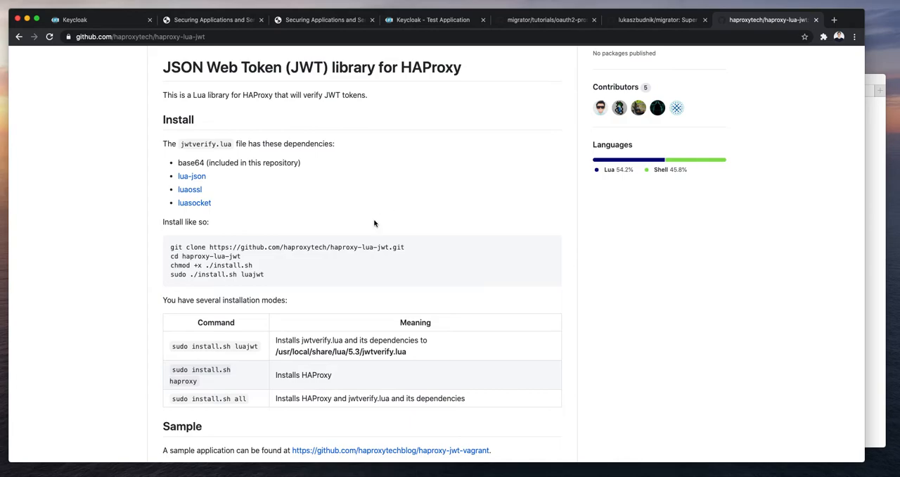
{"action": "mouse_move", "coordinate": [266, 266]}
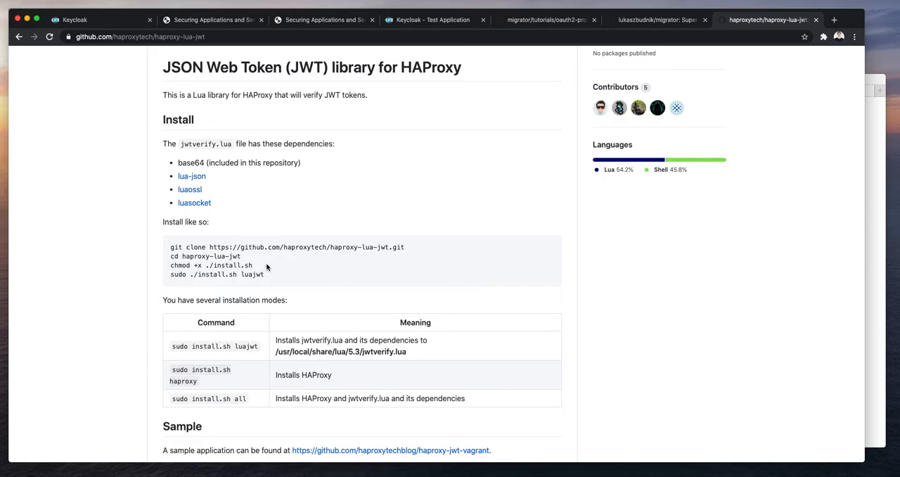
{"action": "mouse_move", "coordinate": [860, 246]}
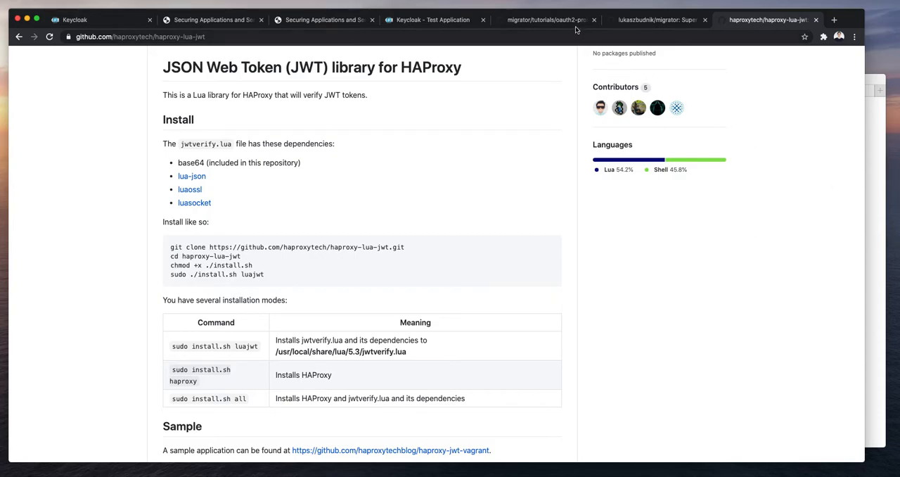
{"action": "left_click", "coordinate": [547, 20]}
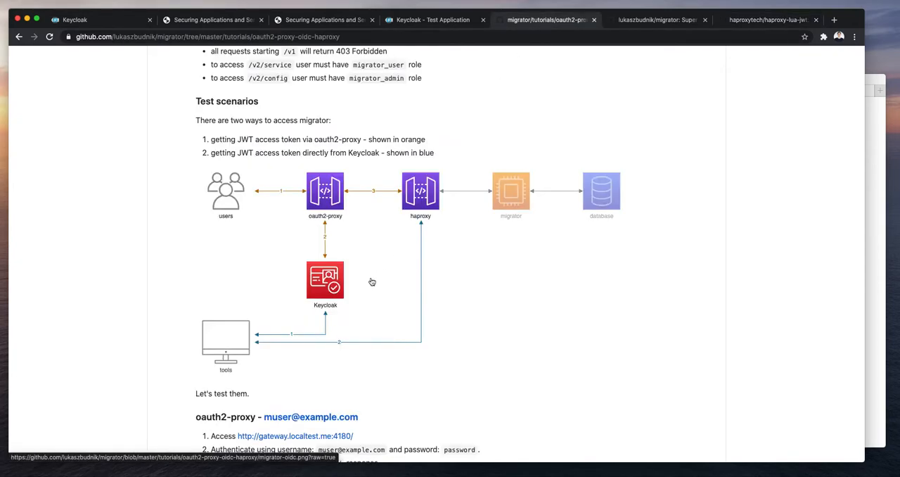
{"action": "mouse_move", "coordinate": [326, 284]}
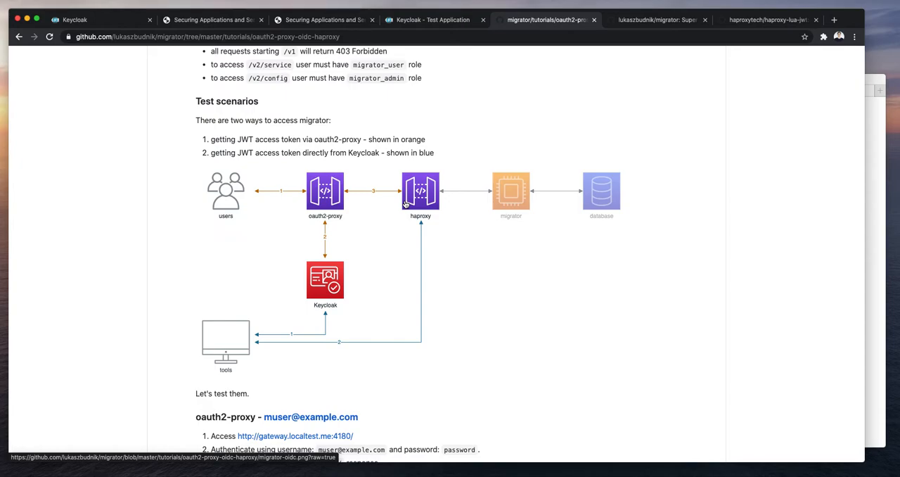
{"action": "mouse_move", "coordinate": [337, 285]}
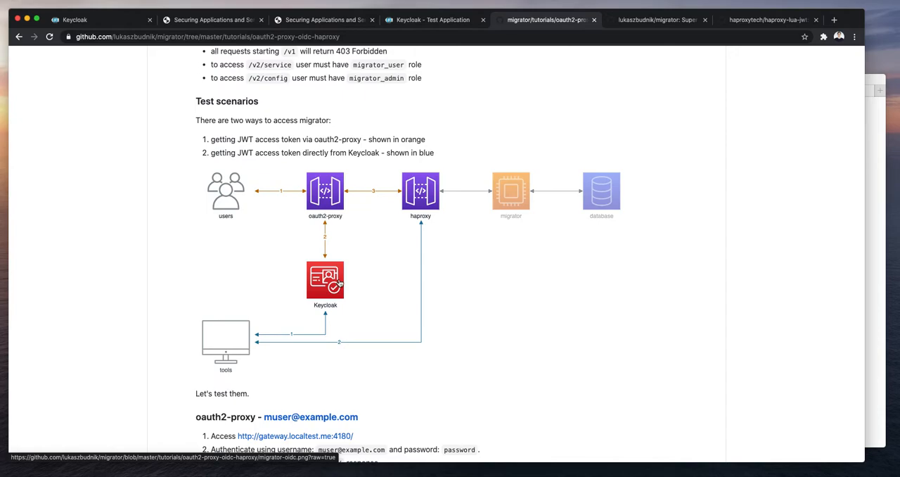
{"action": "mouse_move", "coordinate": [324, 246]}
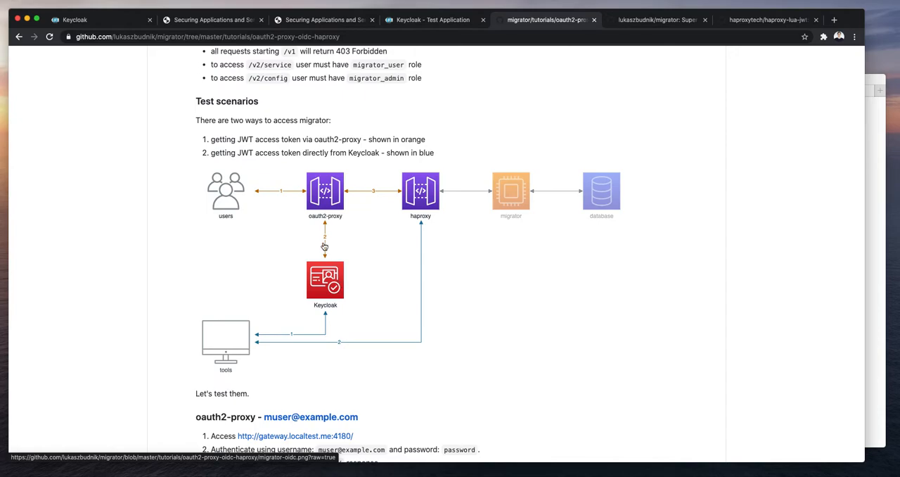
{"action": "mouse_move", "coordinate": [324, 211]}
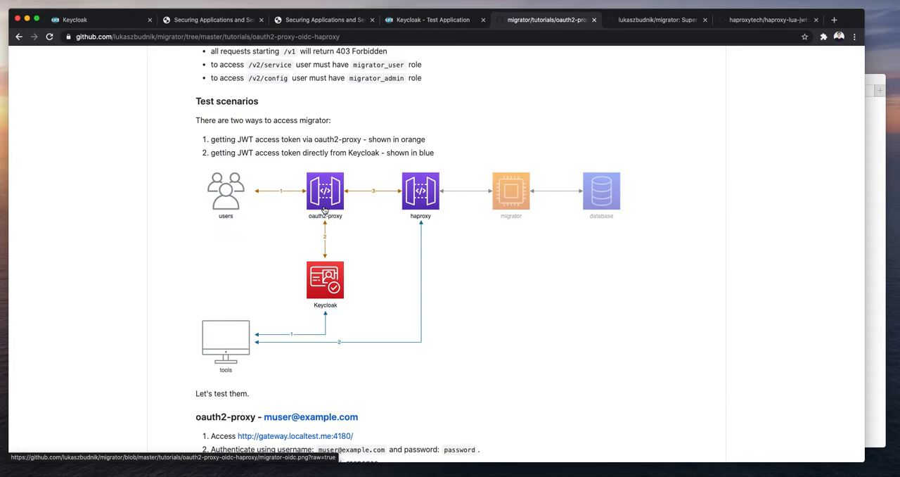
{"action": "mouse_move", "coordinate": [338, 219]}
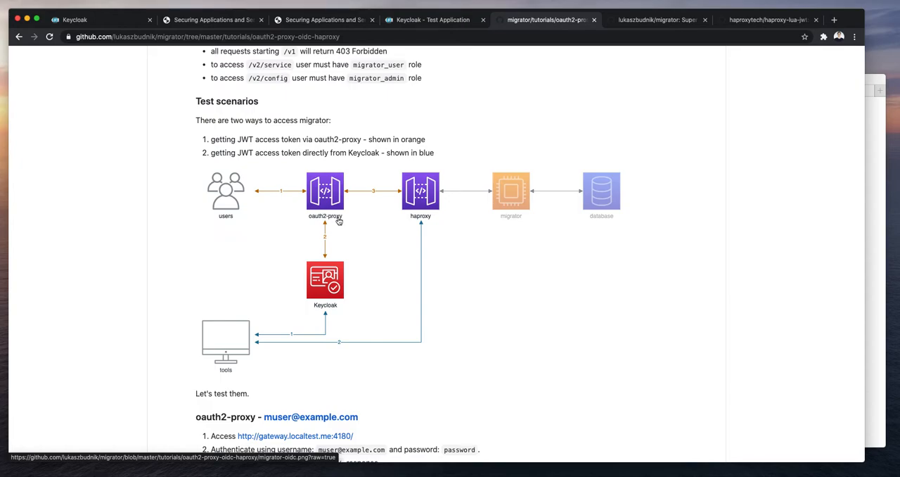
{"action": "mouse_move", "coordinate": [327, 216]}
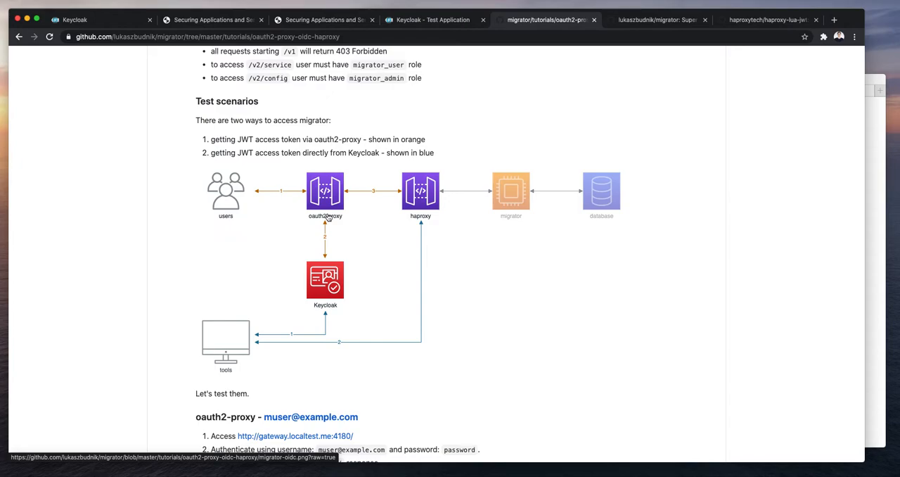
{"action": "mouse_move", "coordinate": [426, 213]}
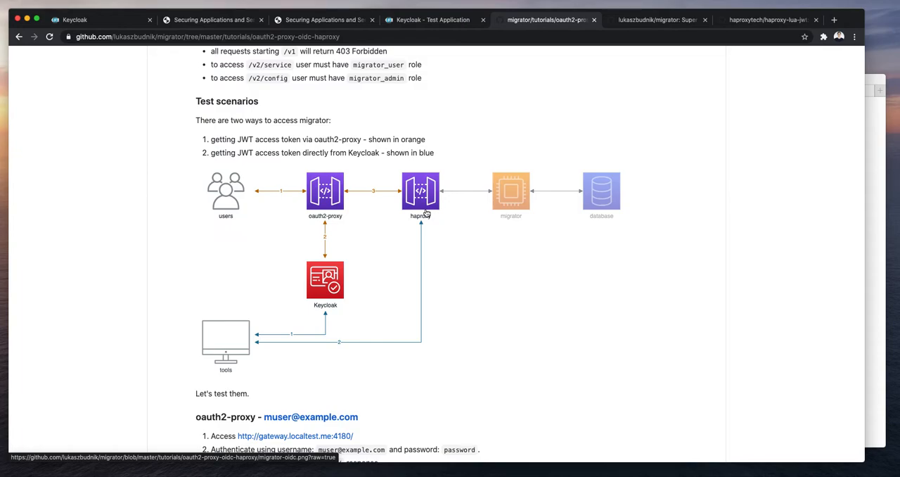
{"action": "mouse_move", "coordinate": [432, 266]}
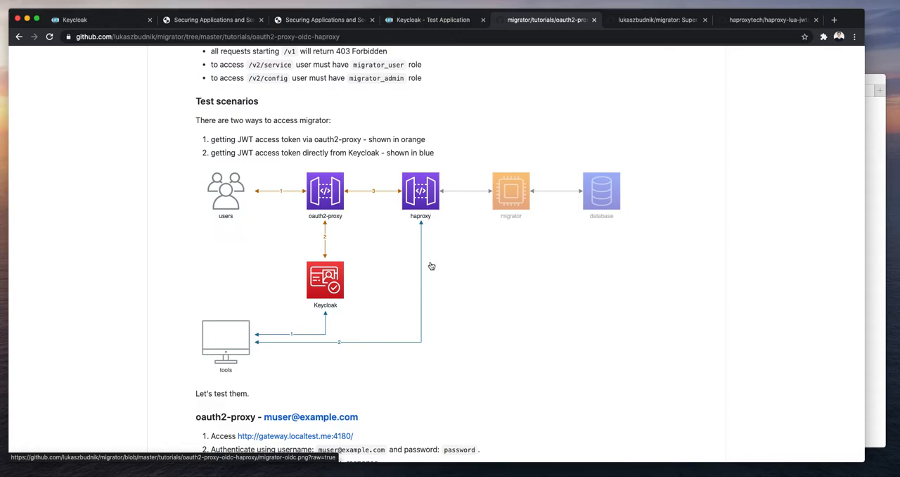
{"action": "mouse_move", "coordinate": [385, 315]}
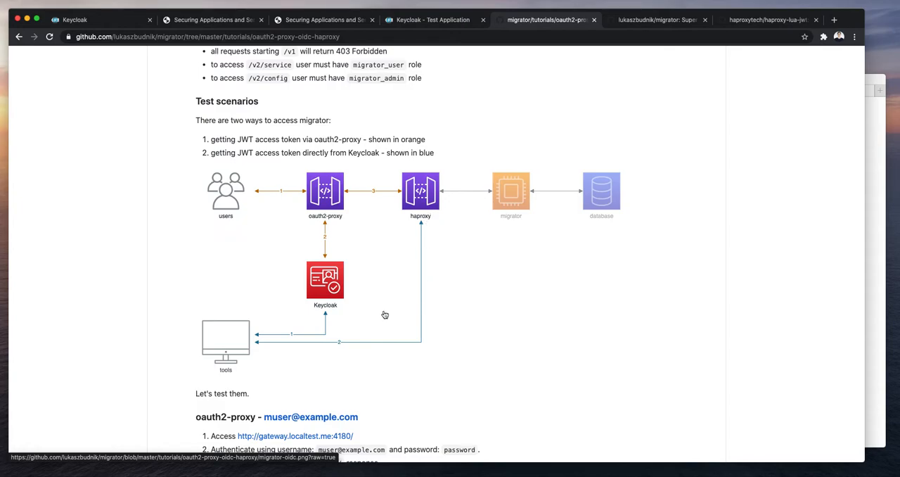
{"action": "mouse_move", "coordinate": [358, 307]}
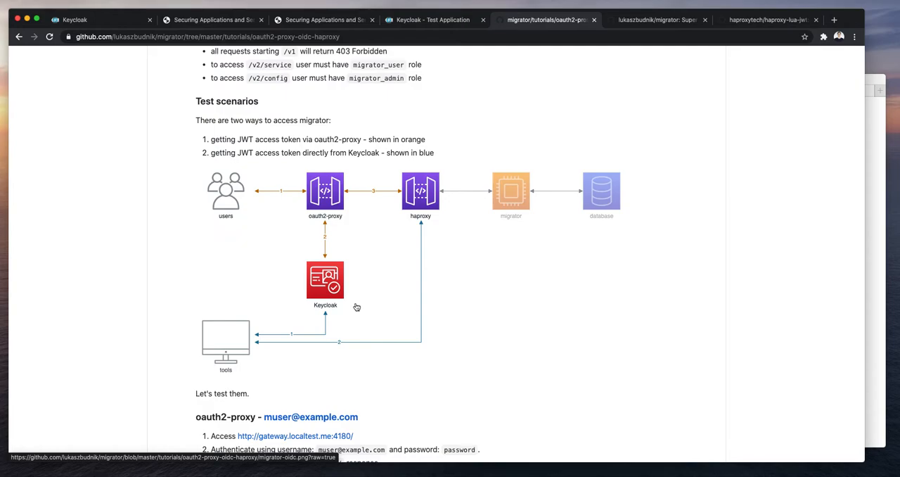
{"action": "mouse_move", "coordinate": [295, 321]}
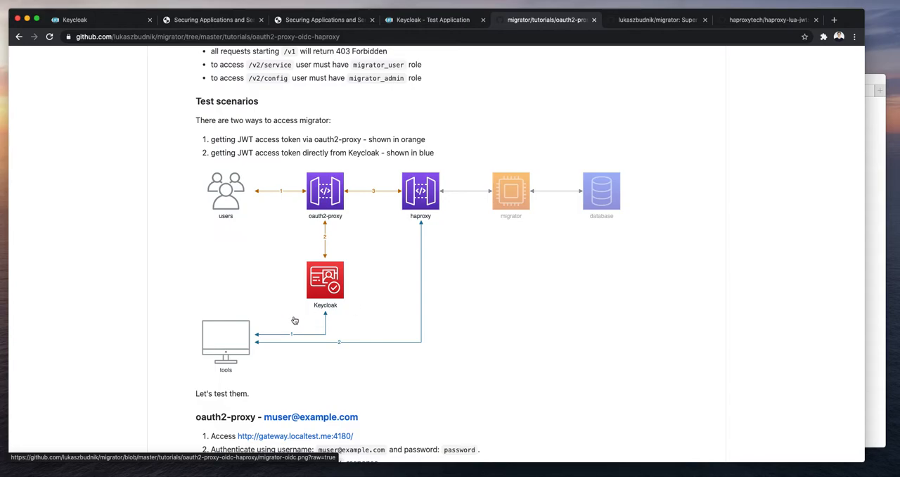
{"action": "mouse_move", "coordinate": [318, 300]}
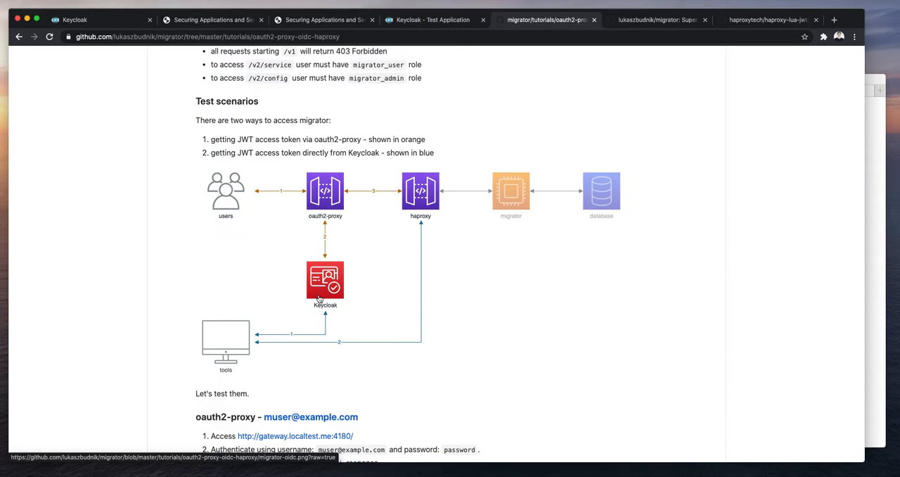
{"action": "mouse_move", "coordinate": [306, 344]}
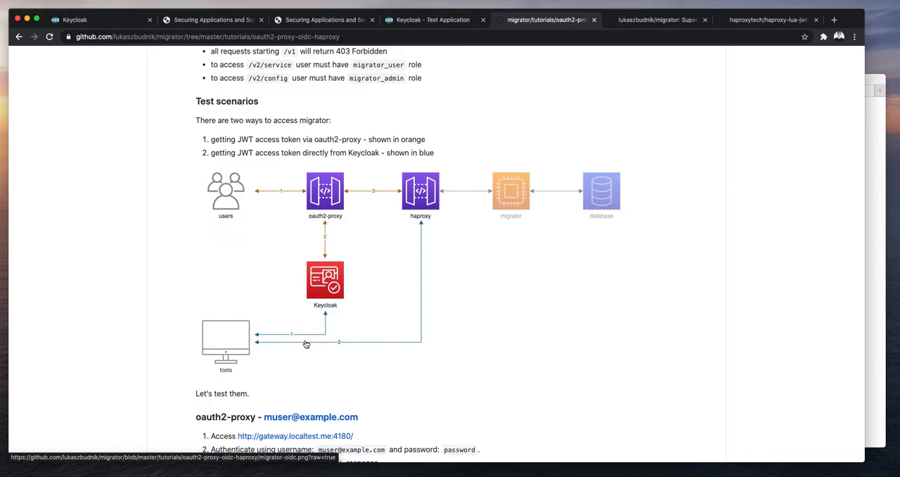
- Open the tutorials folder of the migrator repository from its main page
{"action": "left_click", "coordinate": [658, 20]}
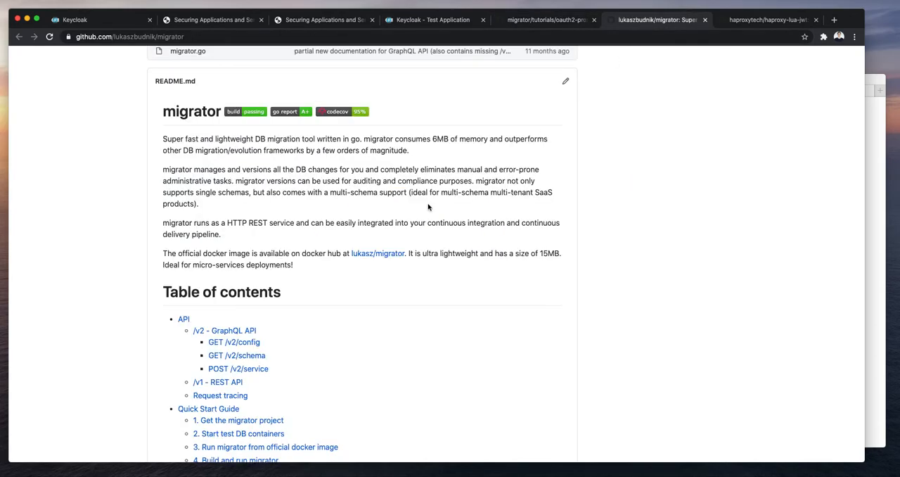
{"action": "mouse_move", "coordinate": [270, 172]}
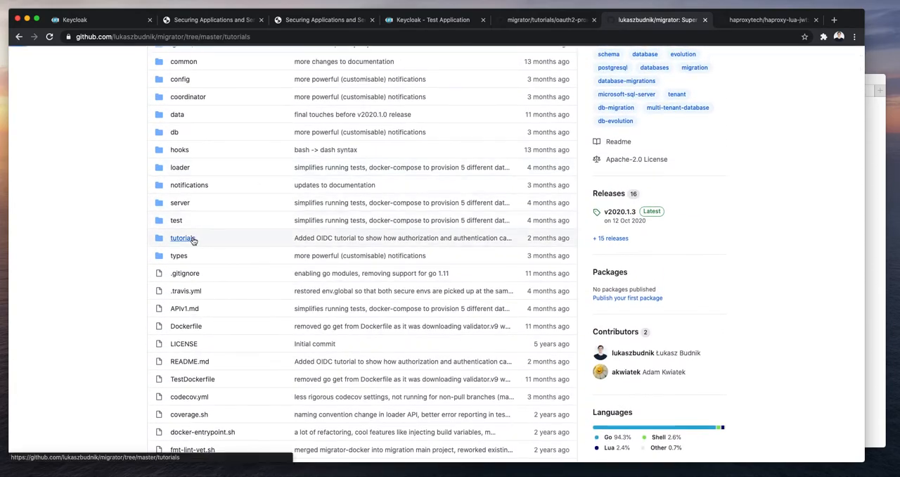
{"action": "left_click", "coordinate": [182, 237]}
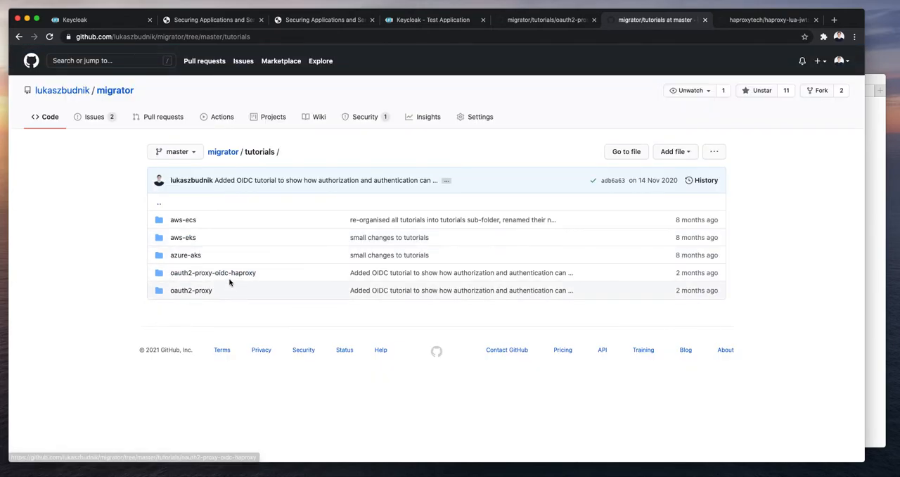
{"action": "mouse_move", "coordinate": [212, 273]}
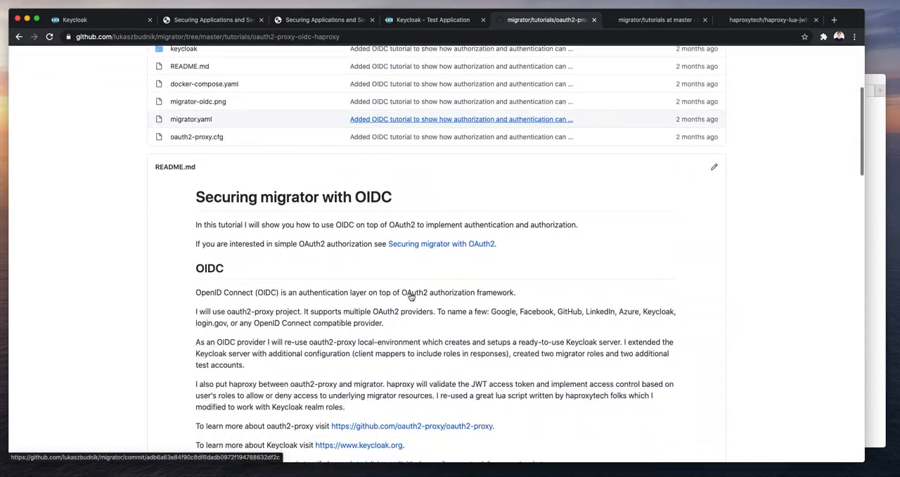
- Scroll the README back down to the Test scenarios architecture diagram
{"action": "scroll", "scroll_direction": "down", "scroll_amount": 3}
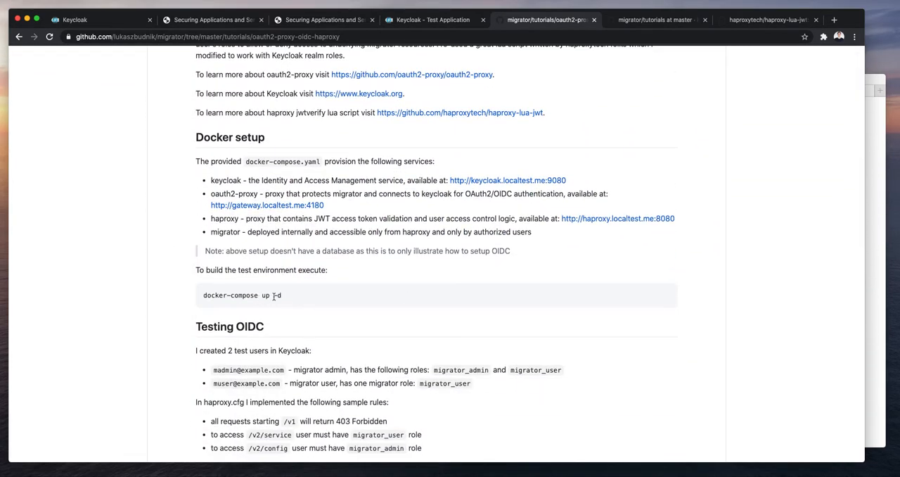
{"action": "mouse_move", "coordinate": [304, 298]}
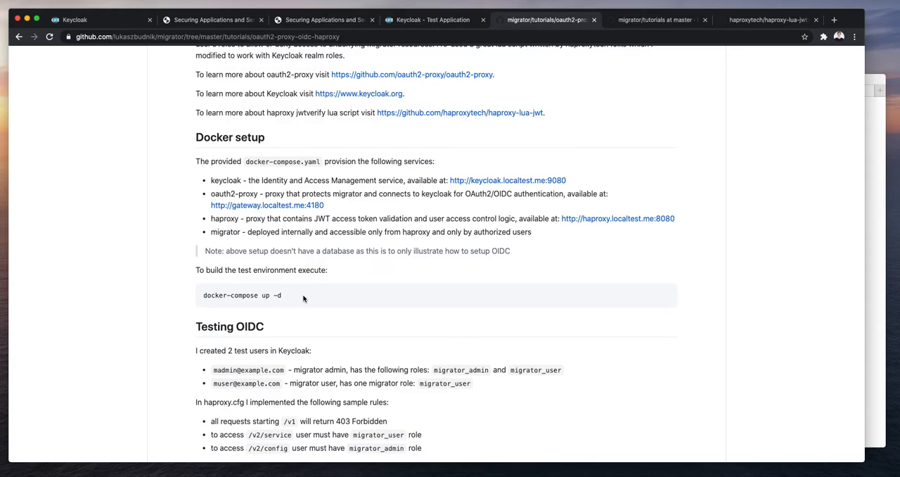
{"action": "scroll", "scroll_direction": "down", "scroll_amount": 3}
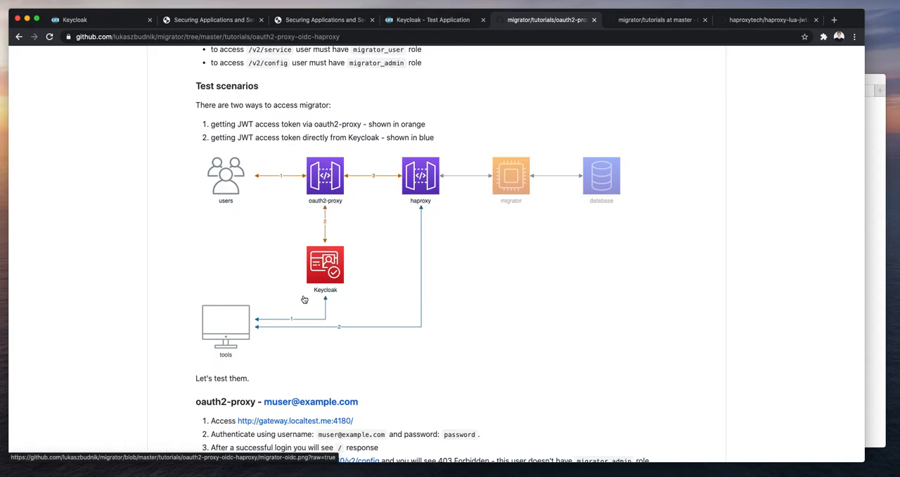
{"action": "mouse_move", "coordinate": [898, 232]}
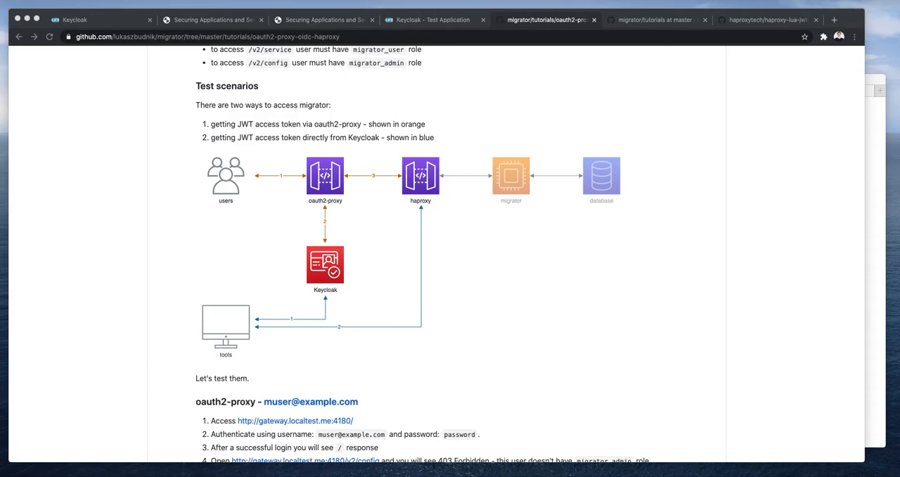
{"action": "mouse_move", "coordinate": [822, 183]}
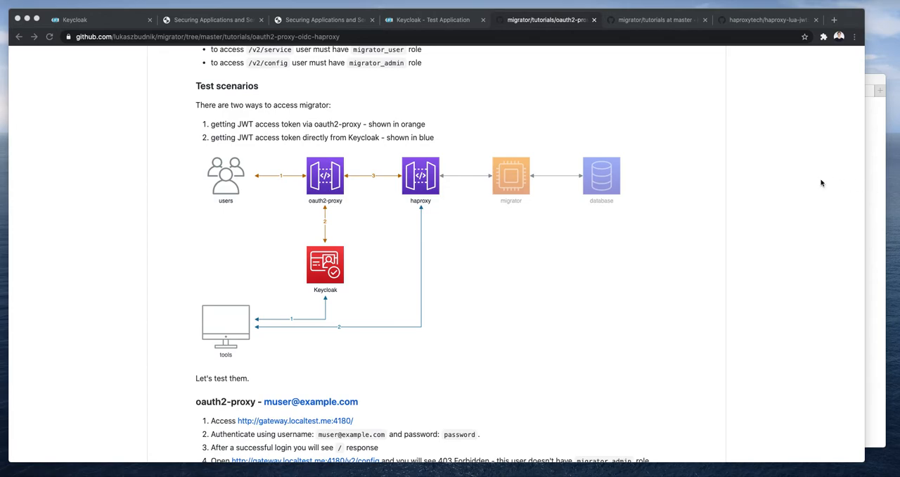
{"action": "mouse_move", "coordinate": [720, 191]}
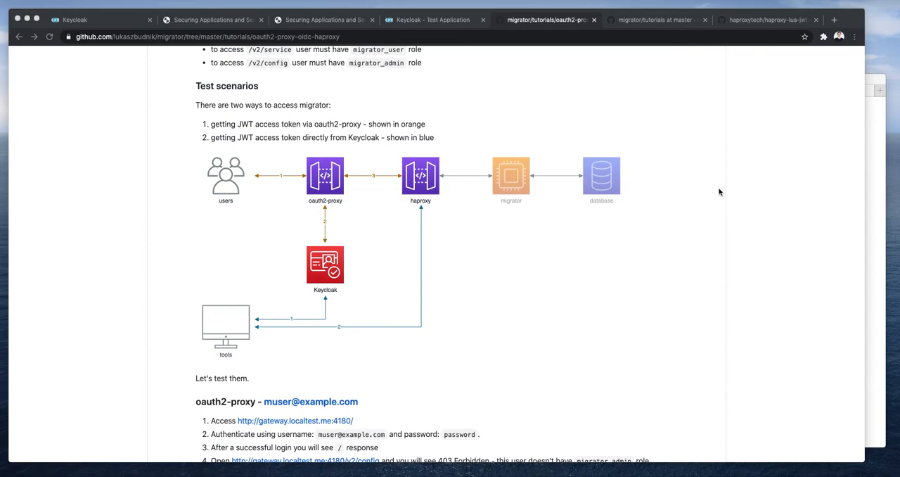
- Open haproxy.cfg from the tutorial's haproxy folder and review its global Lua settings
{"action": "left_click", "coordinate": [654, 20]}
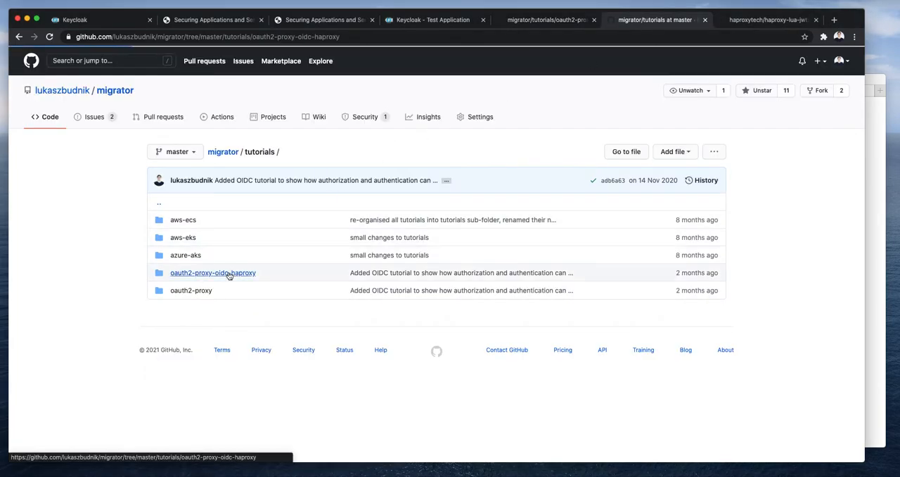
{"action": "left_click", "coordinate": [212, 273]}
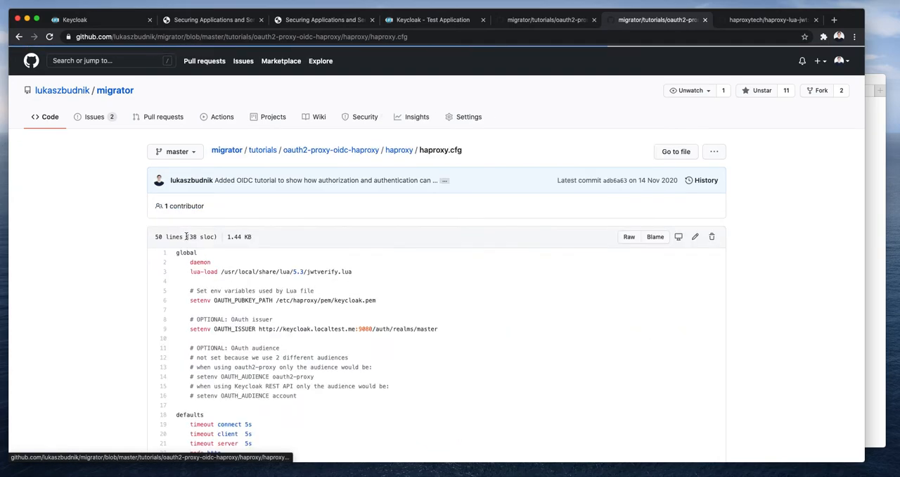
{"action": "scroll", "scroll_direction": "down", "scroll_amount": 3}
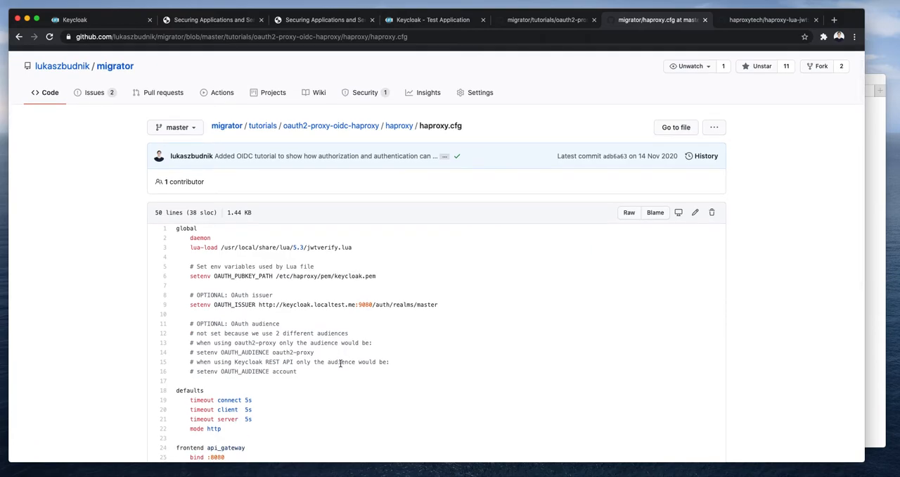
{"action": "mouse_move", "coordinate": [332, 328]}
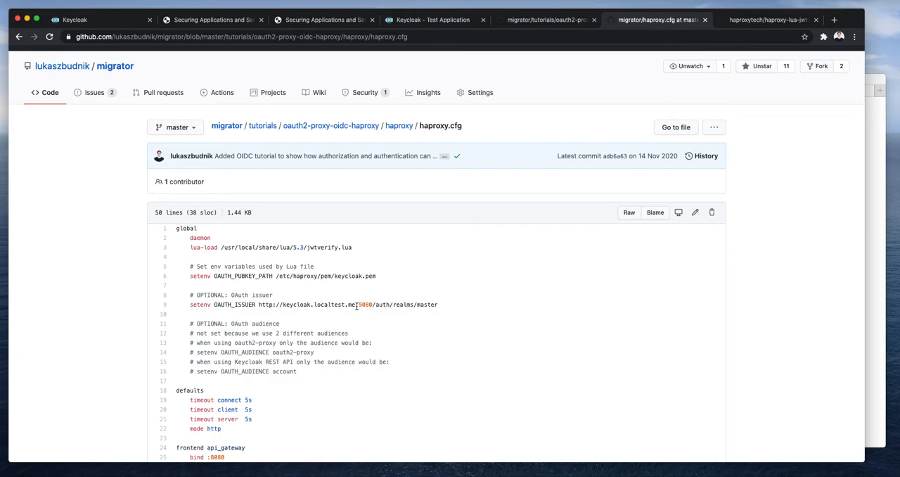
{"action": "mouse_move", "coordinate": [357, 314]}
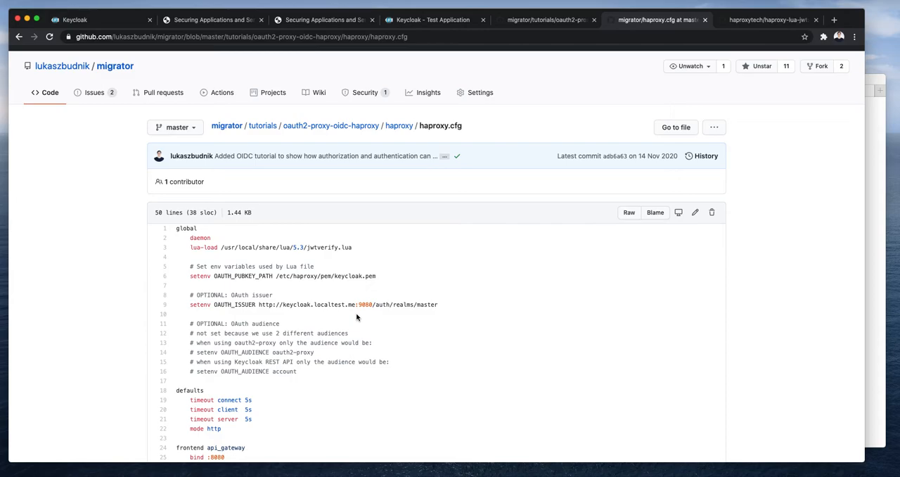
{"action": "scroll", "scroll_direction": "down", "scroll_amount": 3}
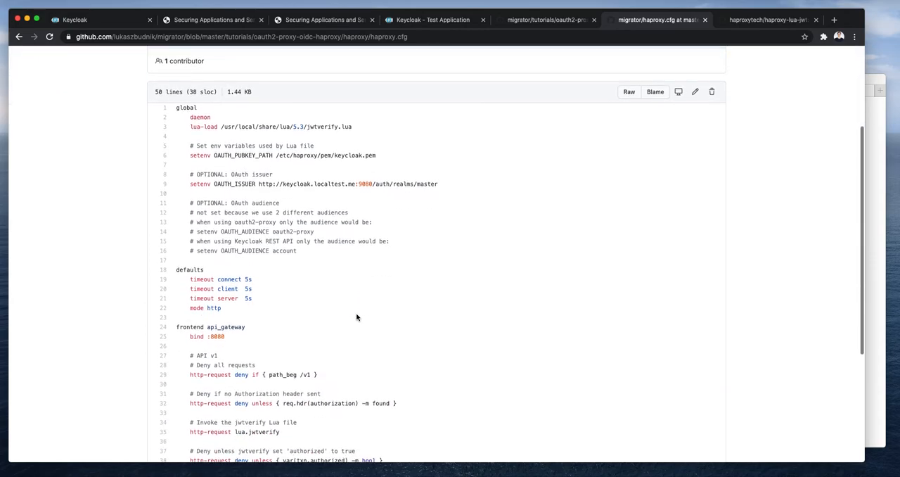
{"action": "scroll", "scroll_direction": "down", "scroll_amount": 3}
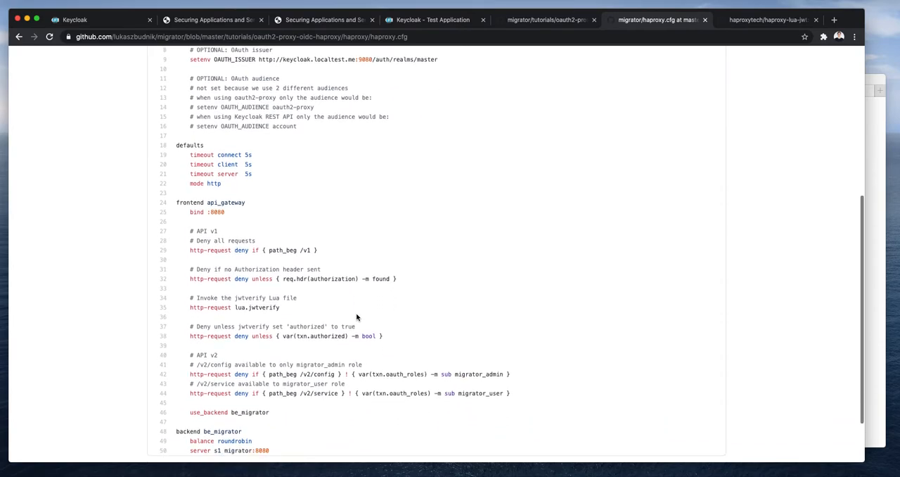
{"action": "scroll", "scroll_direction": "down", "scroll_amount": 3}
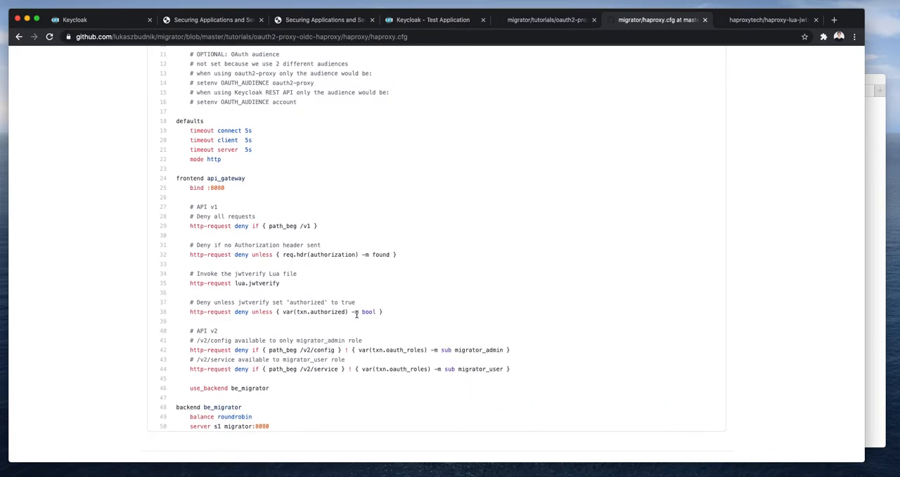
{"action": "mouse_move", "coordinate": [355, 315]}
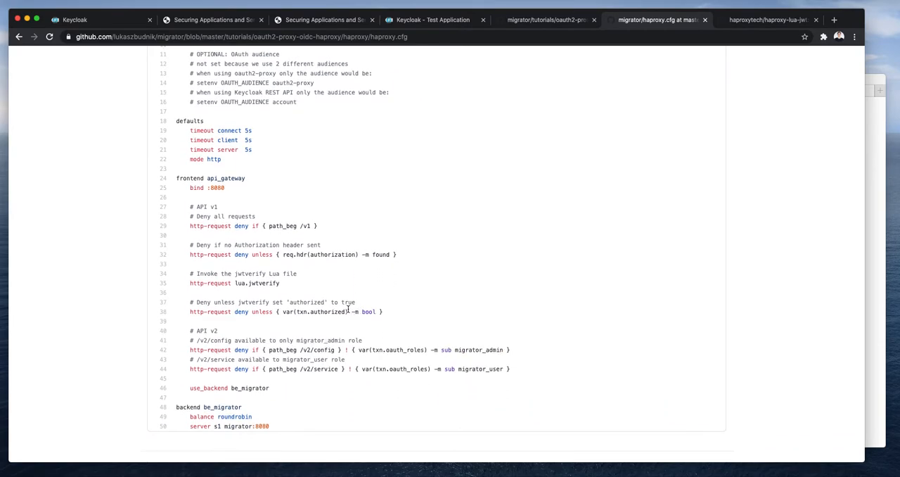
{"action": "mouse_move", "coordinate": [301, 245]}
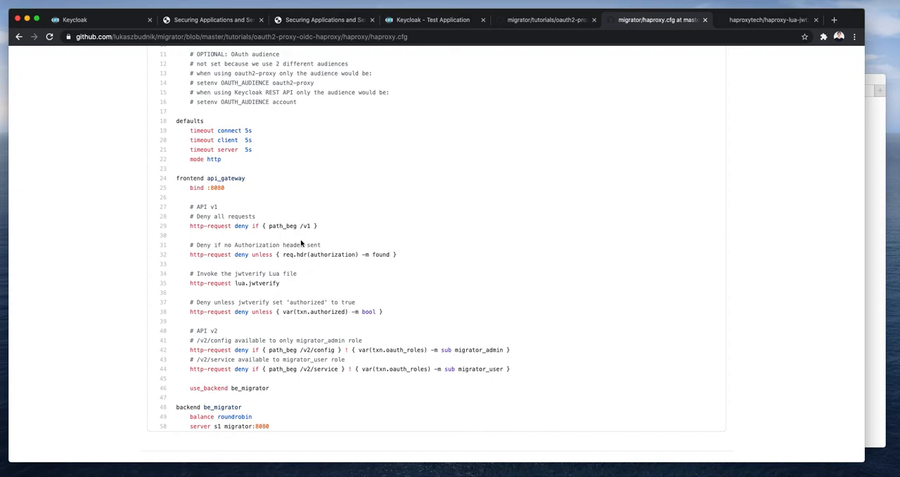
{"action": "mouse_move", "coordinate": [325, 233]}
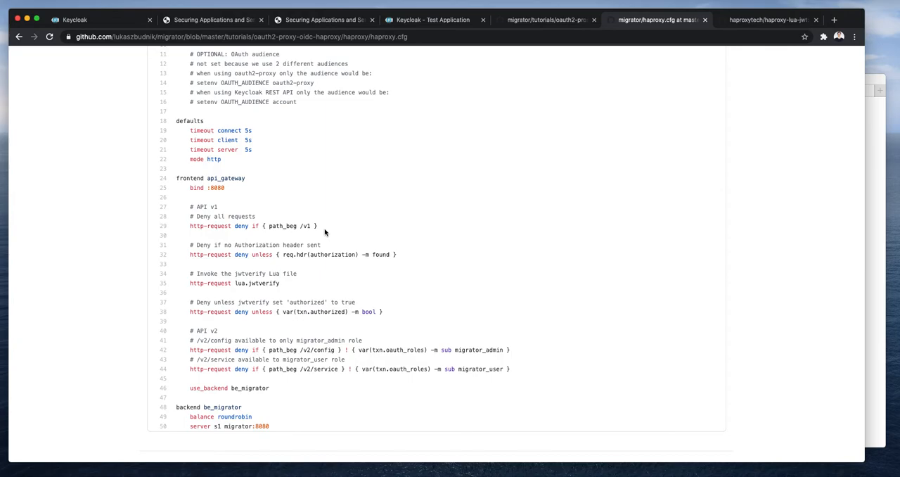
{"action": "mouse_move", "coordinate": [304, 225]}
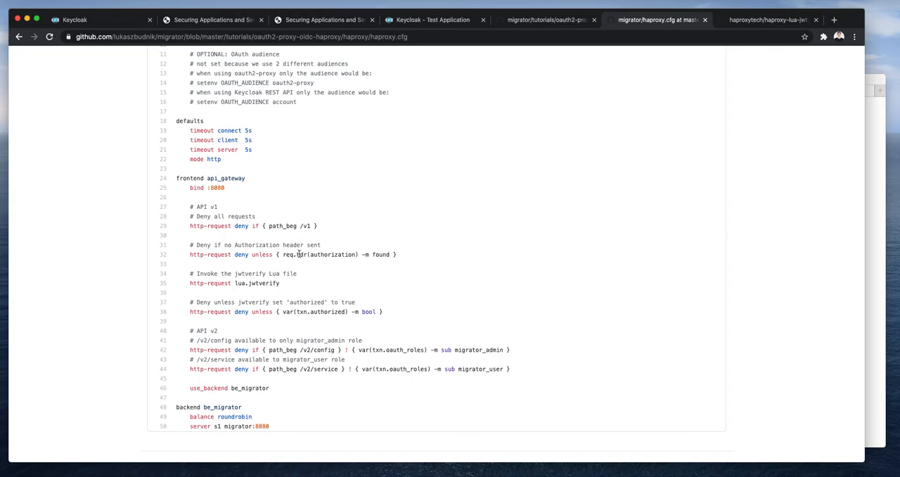
{"action": "mouse_move", "coordinate": [332, 253]}
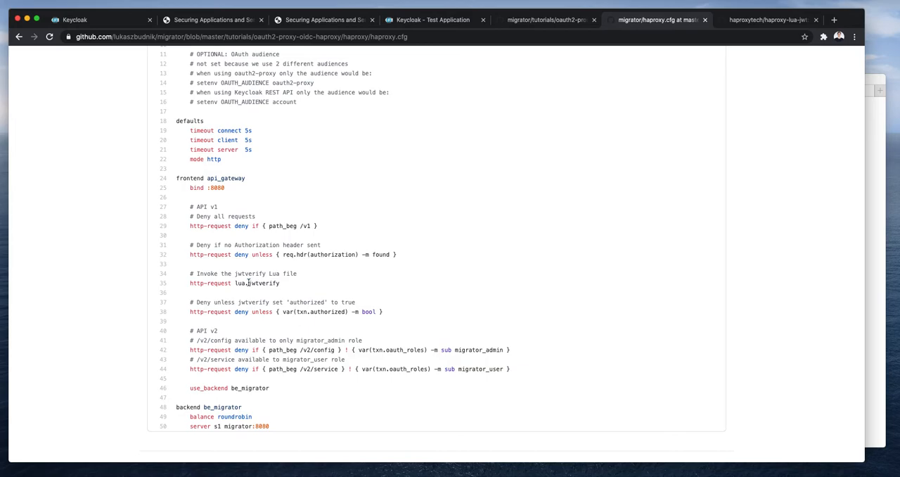
{"action": "mouse_move", "coordinate": [254, 284]}
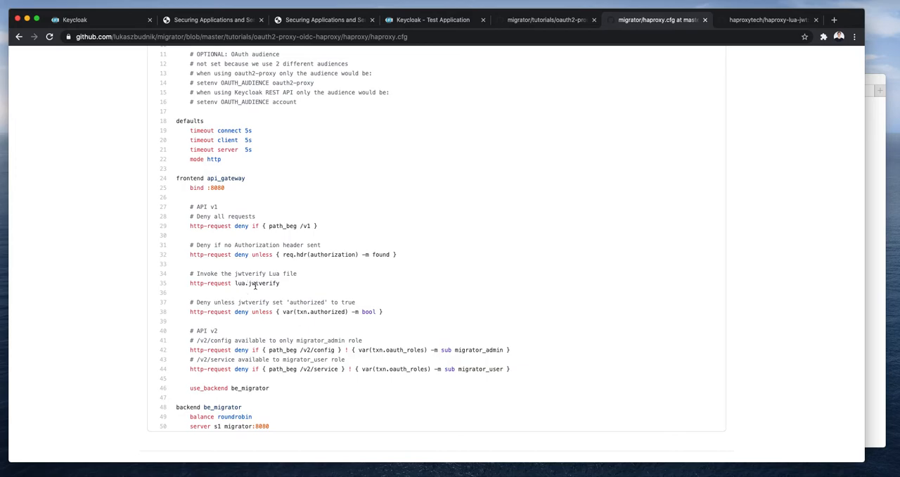
{"action": "mouse_move", "coordinate": [287, 287]}
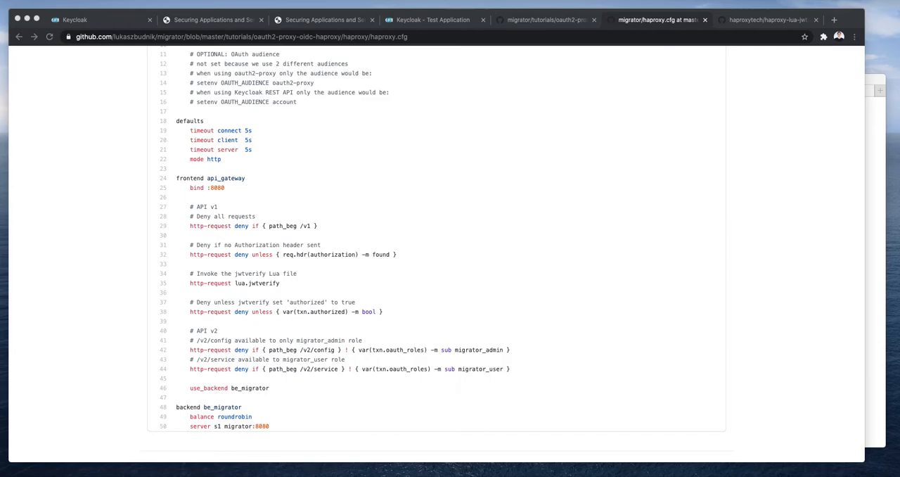
{"action": "mouse_move", "coordinate": [405, 453]}
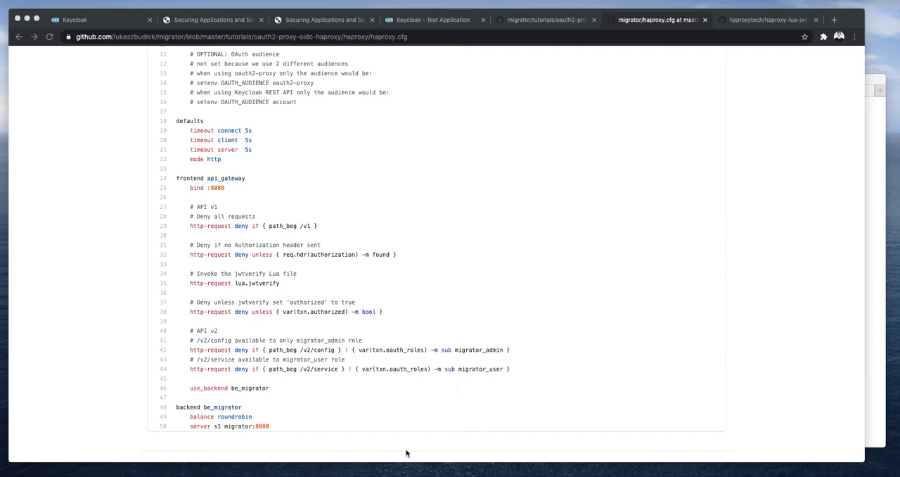
{"action": "mouse_move", "coordinate": [377, 384]}
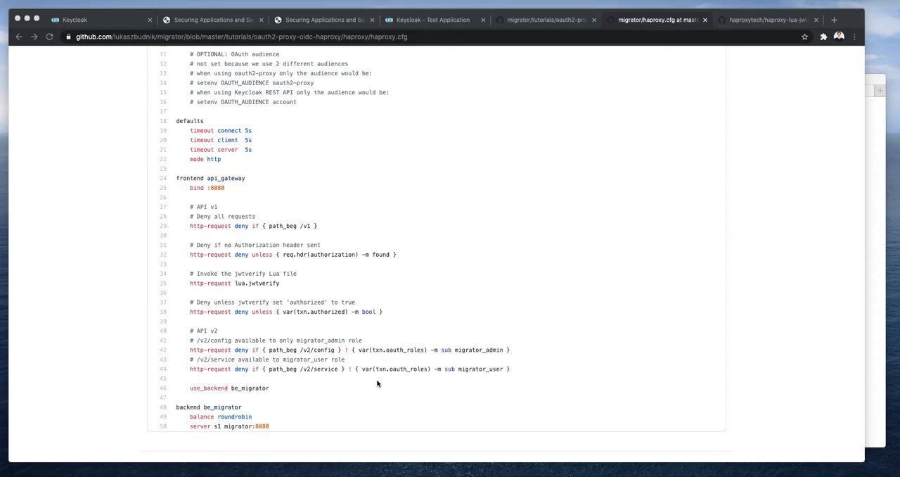
{"action": "mouse_move", "coordinate": [345, 357]}
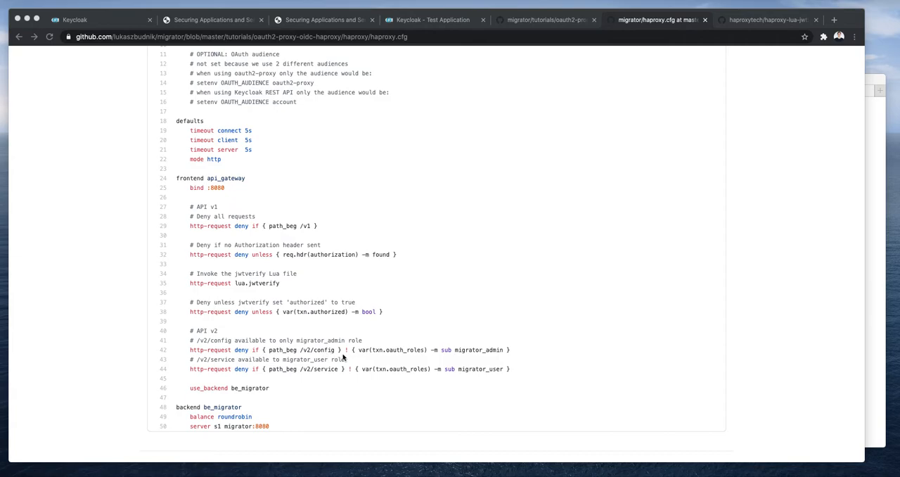
{"action": "mouse_move", "coordinate": [345, 357]}
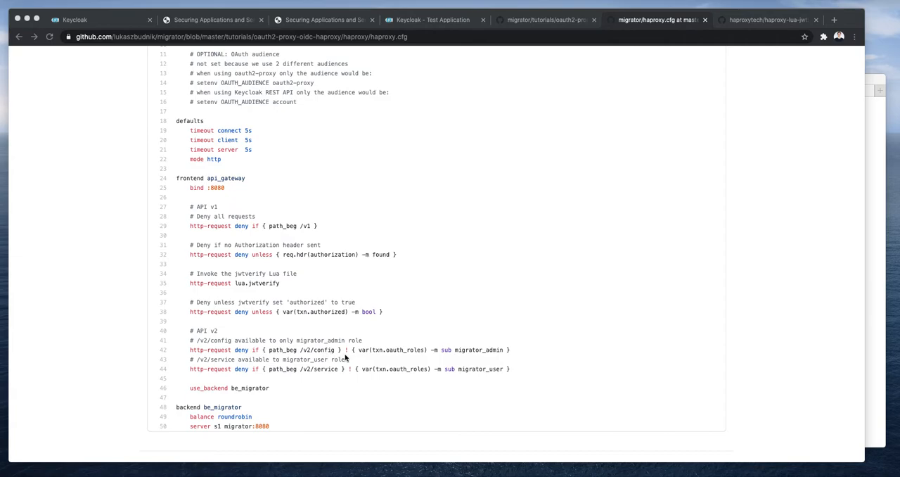
{"action": "mouse_move", "coordinate": [459, 352]}
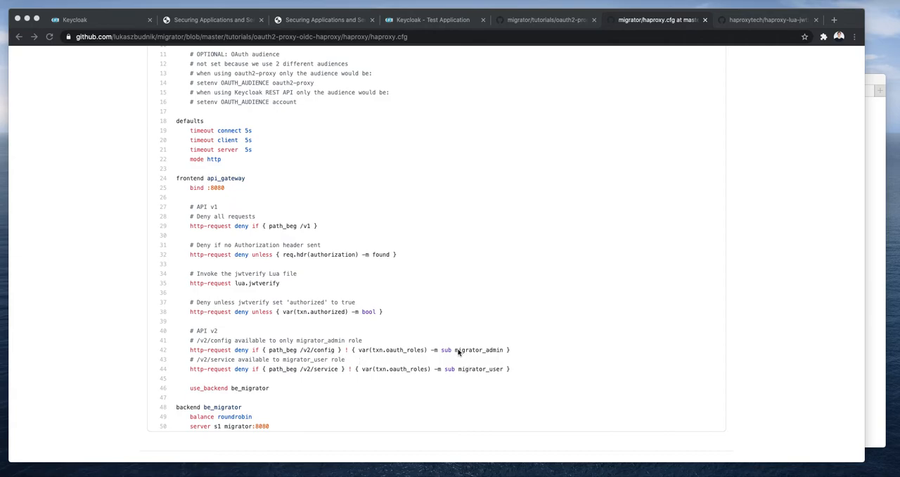
{"action": "mouse_move", "coordinate": [495, 355]}
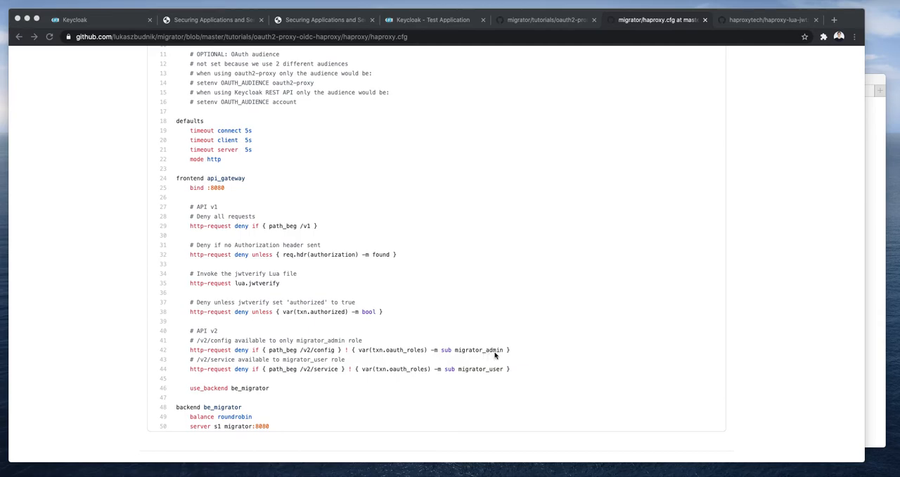
{"action": "mouse_move", "coordinate": [308, 374]}
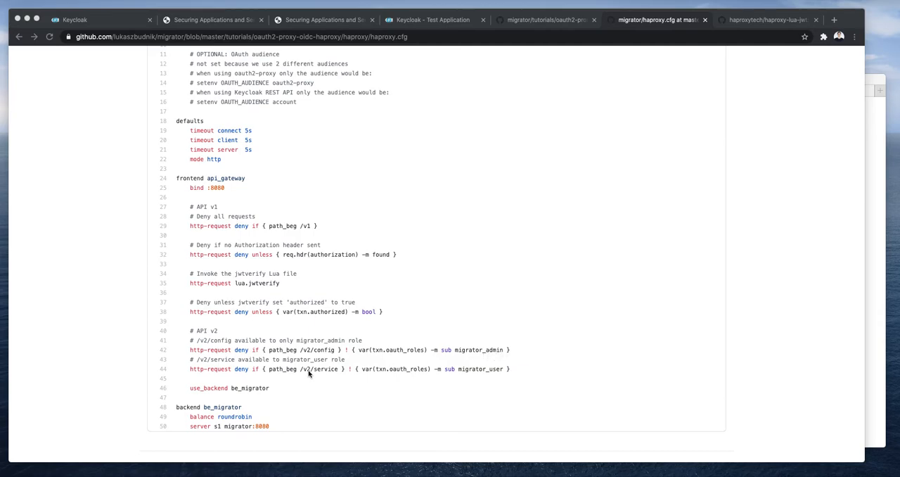
{"action": "mouse_move", "coordinate": [329, 373]}
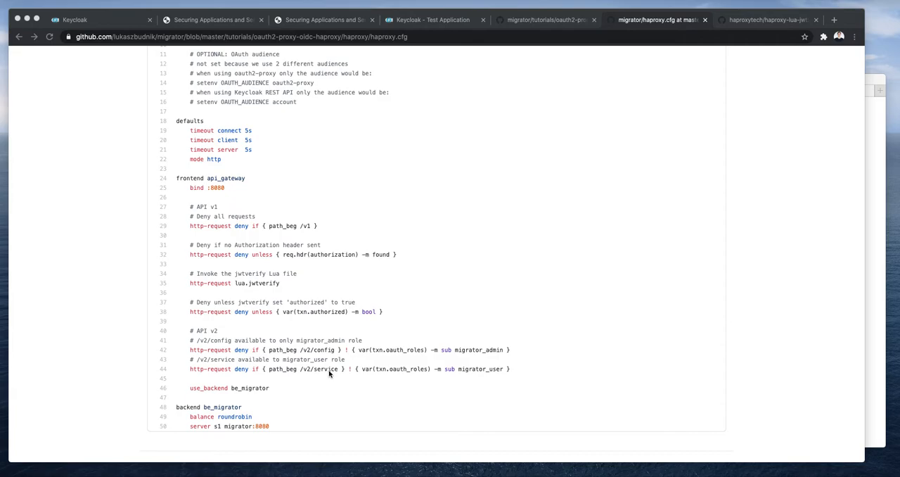
{"action": "mouse_move", "coordinate": [341, 376]}
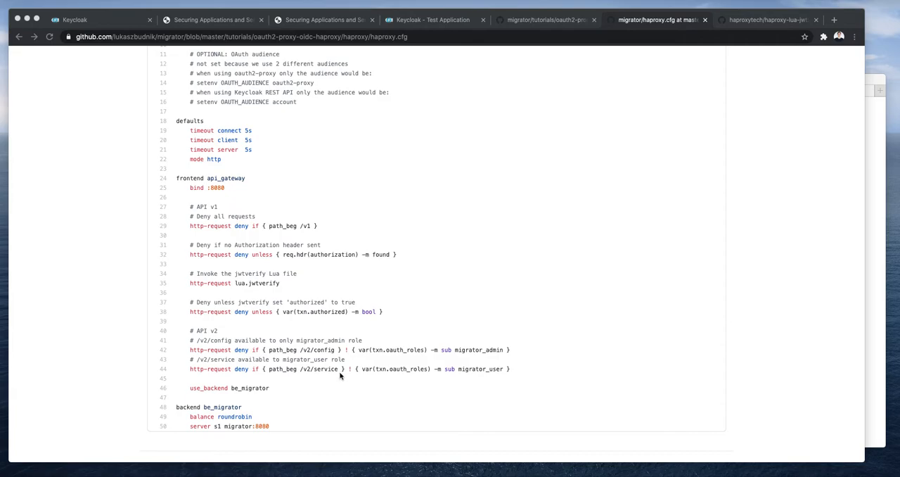
{"action": "mouse_move", "coordinate": [467, 377]}
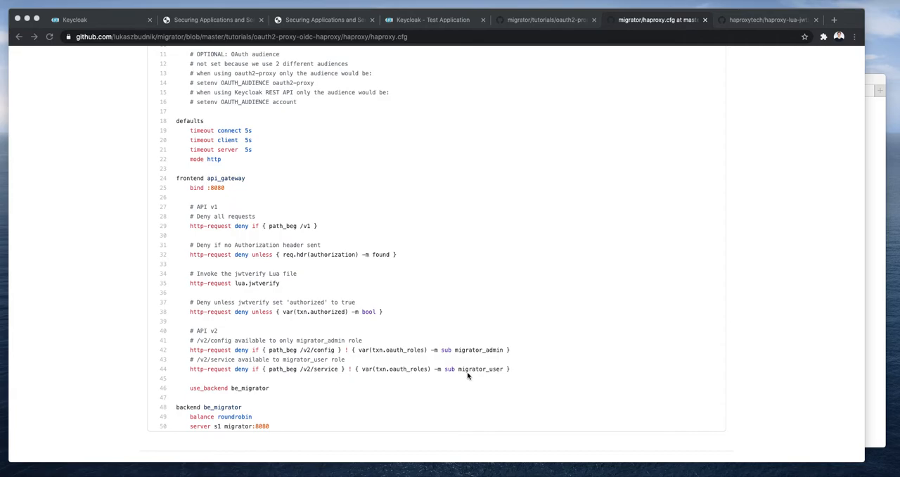
{"action": "mouse_move", "coordinate": [489, 375]}
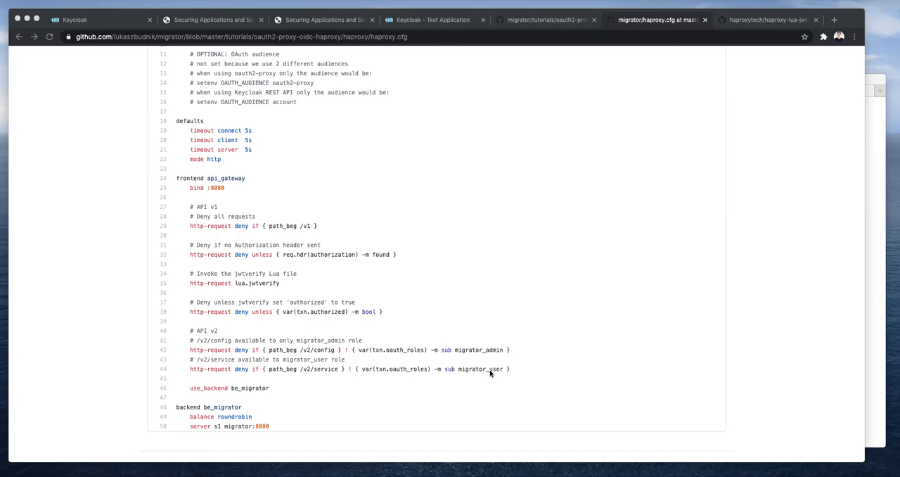
{"action": "mouse_move", "coordinate": [492, 374]}
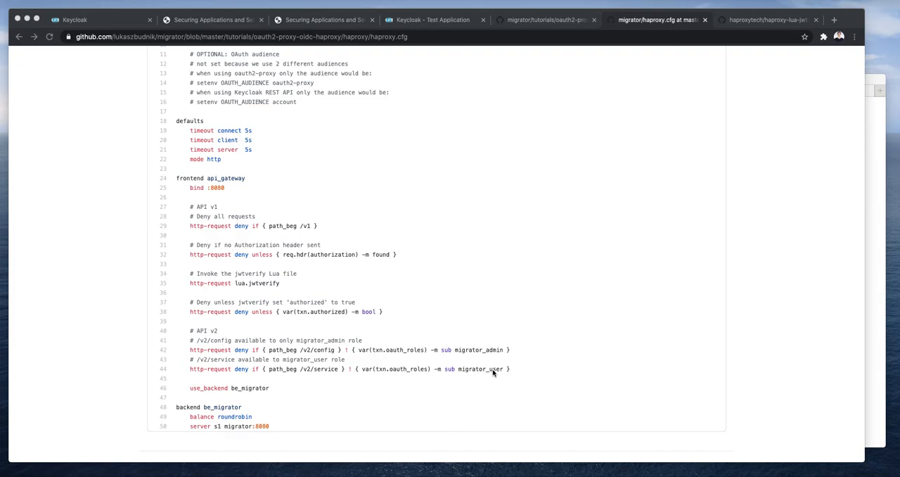
{"action": "scroll", "scroll_direction": "down", "scroll_amount": 3}
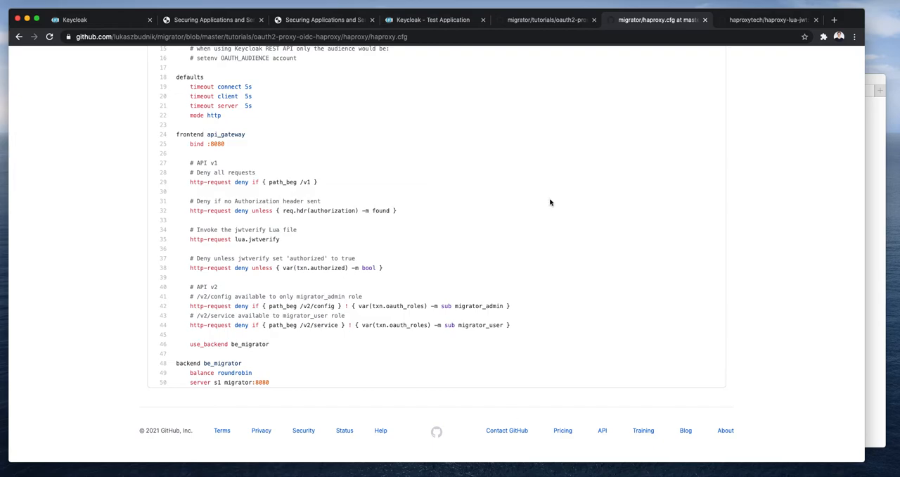
- Follow the tutorial's Keycloak link to the welcome page and enter the Administration Console
{"action": "left_click", "coordinate": [549, 20]}
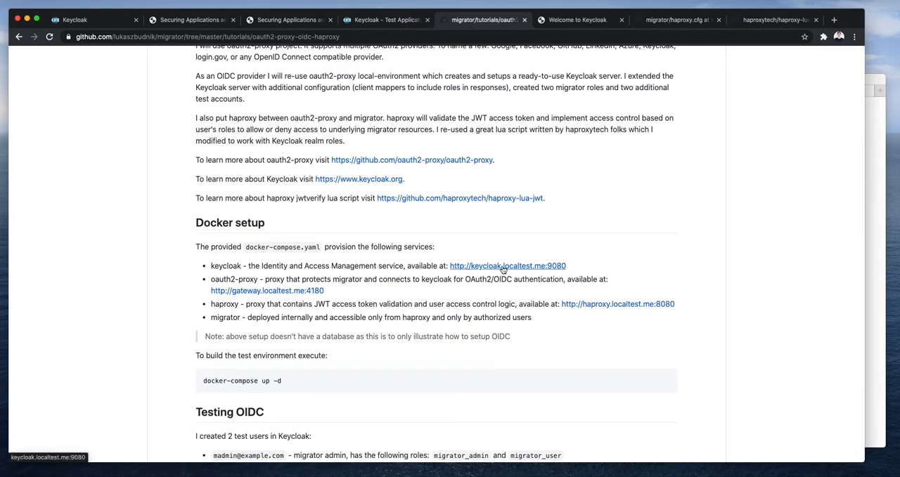
{"action": "left_click", "coordinate": [507, 265]}
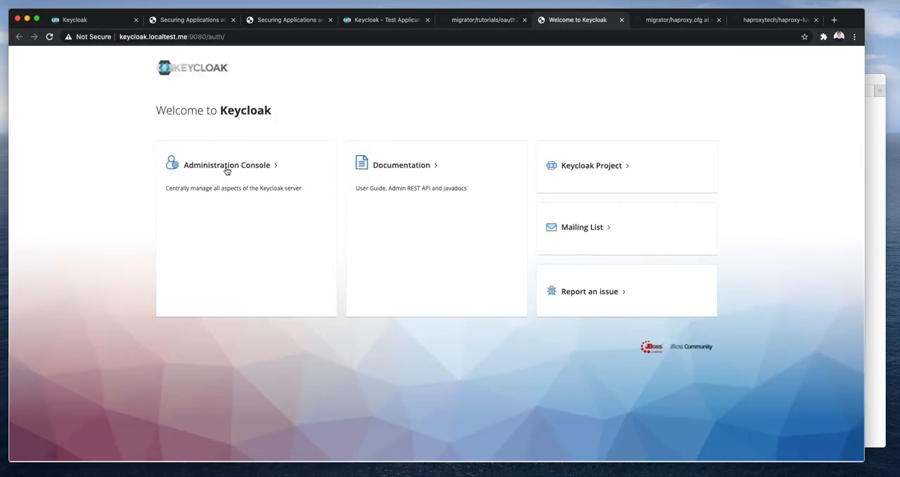
{"action": "left_click", "coordinate": [227, 165]}
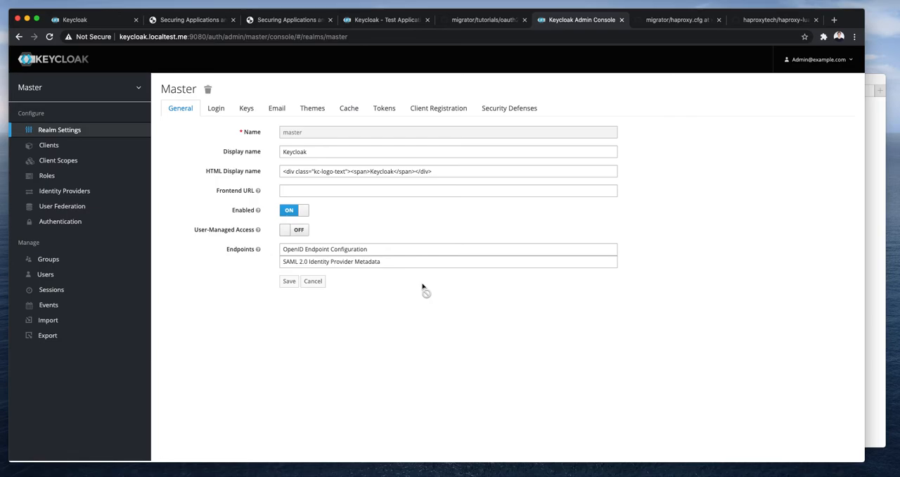
{"action": "mouse_move", "coordinate": [45, 274]}
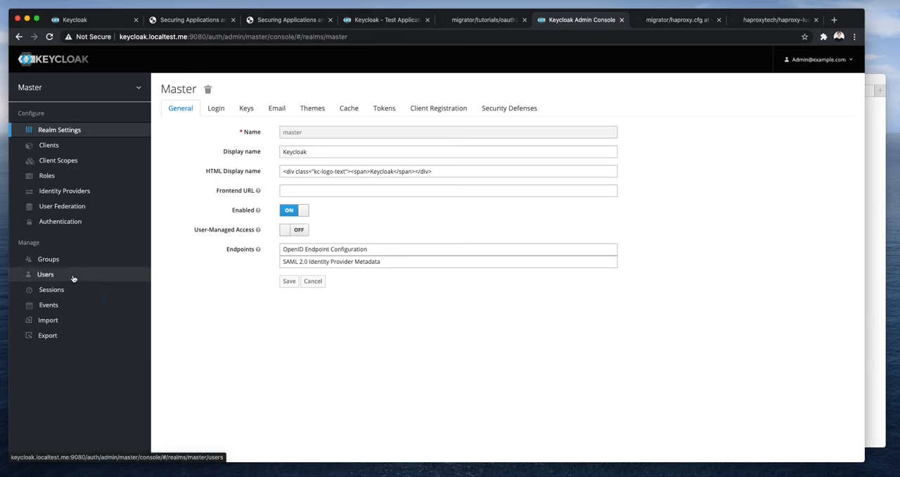
{"action": "left_click", "coordinate": [45, 273]}
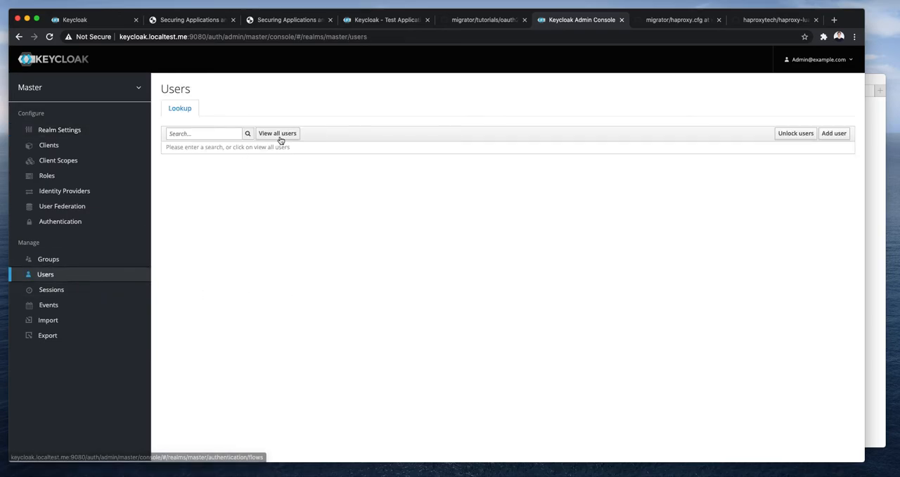
{"action": "left_click", "coordinate": [277, 132]}
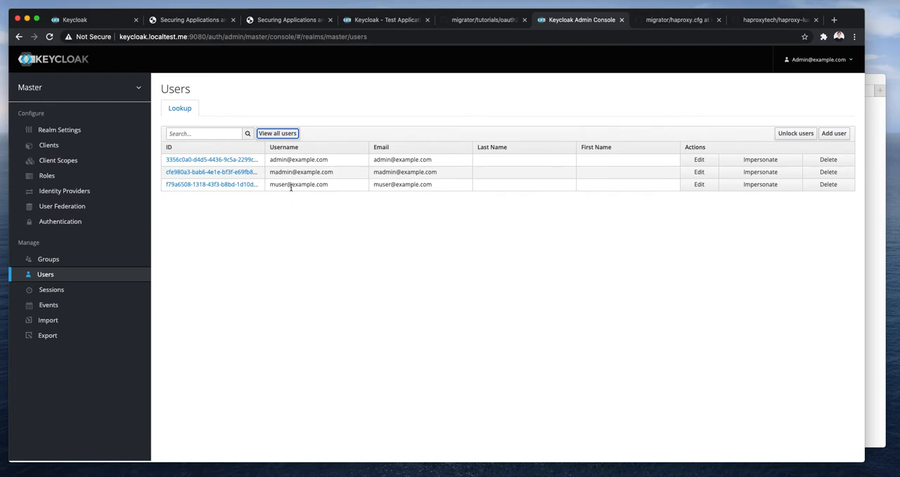
{"action": "mouse_move", "coordinate": [301, 171]}
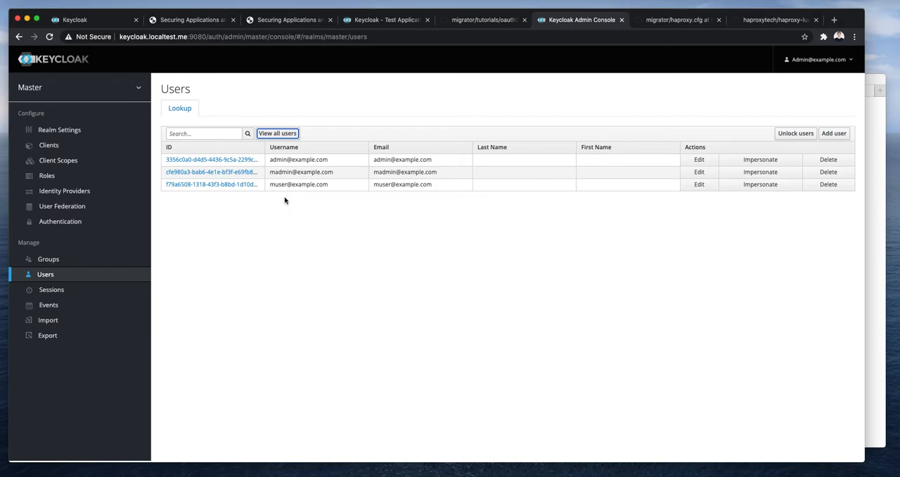
{"action": "mouse_move", "coordinate": [653, 162]}
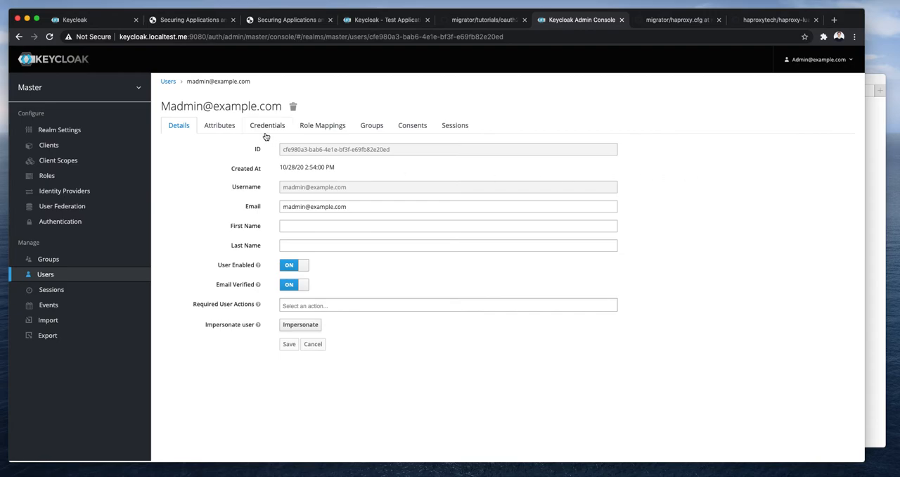
{"action": "left_click", "coordinate": [322, 125]}
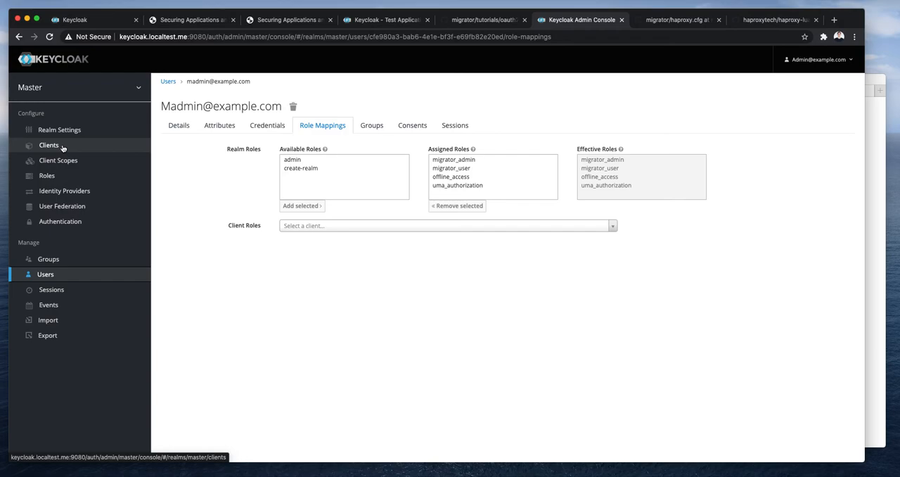
- View the oauth2-proxy client's token mappers from the Clients list, where the realm roles mapper appears
{"action": "left_click", "coordinate": [48, 145]}
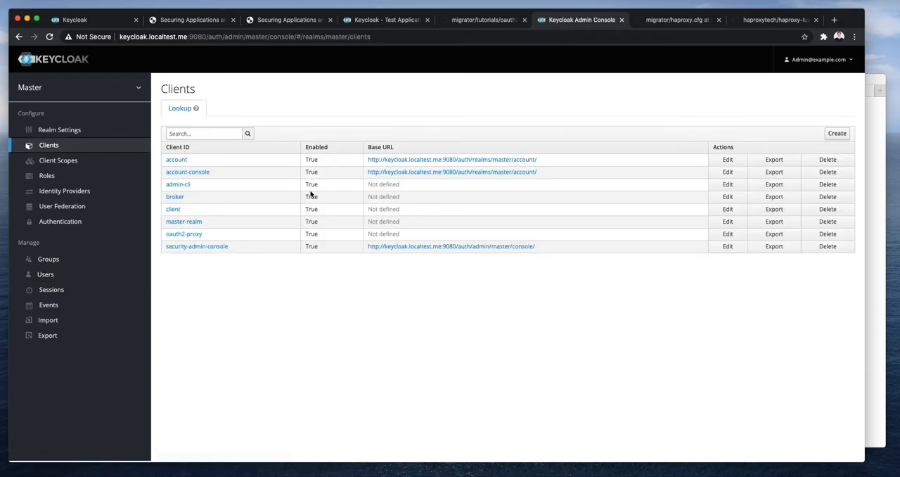
{"action": "mouse_move", "coordinate": [183, 234]}
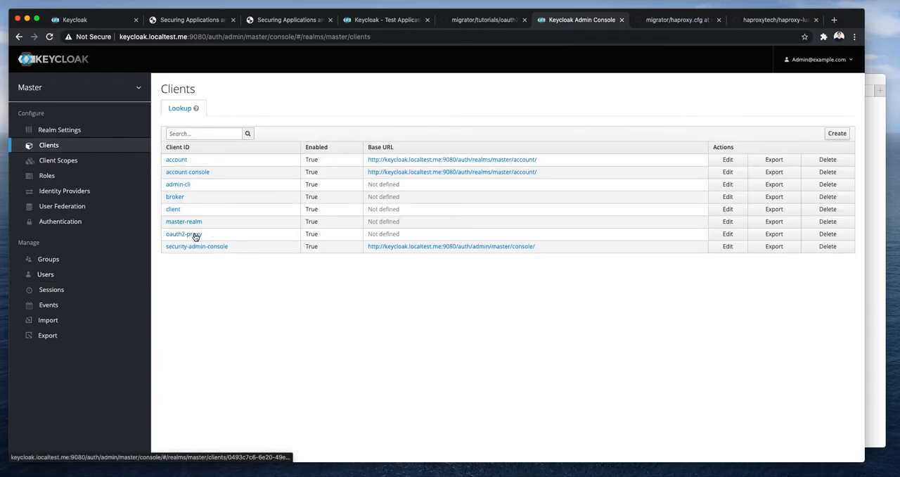
{"action": "left_click", "coordinate": [183, 233]}
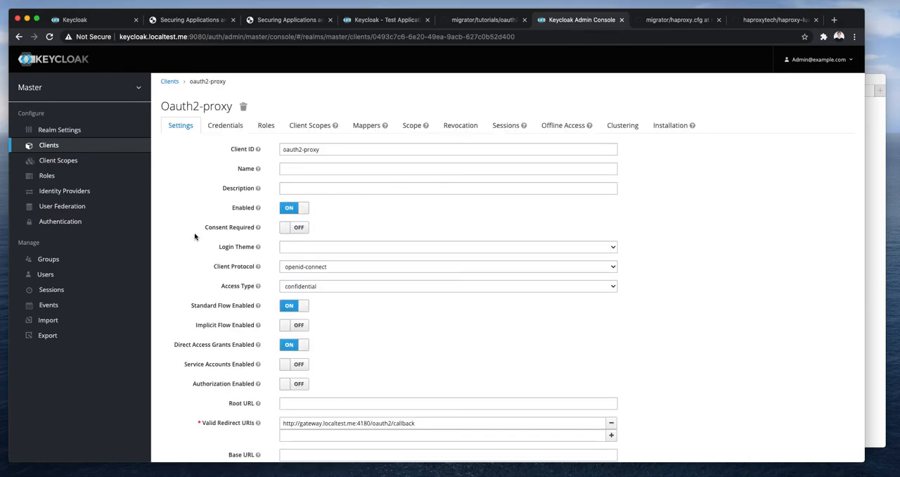
{"action": "left_click", "coordinate": [366, 125]}
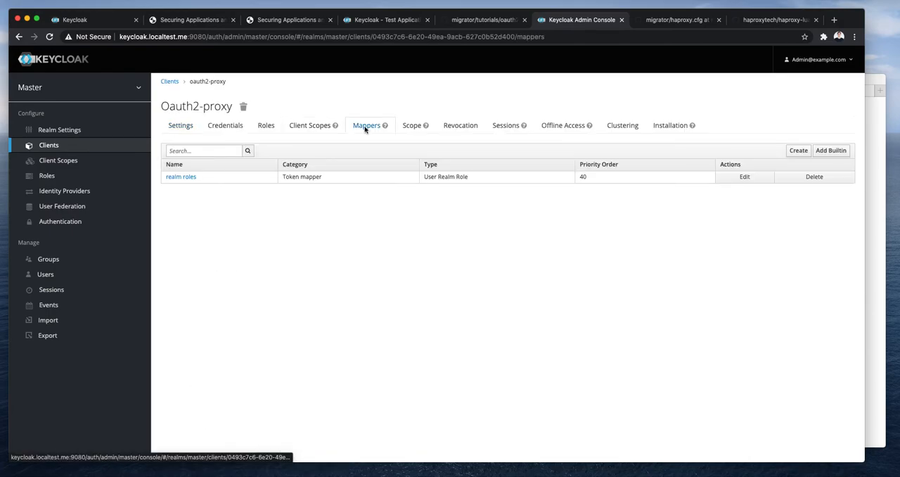
{"action": "mouse_move", "coordinate": [340, 177]}
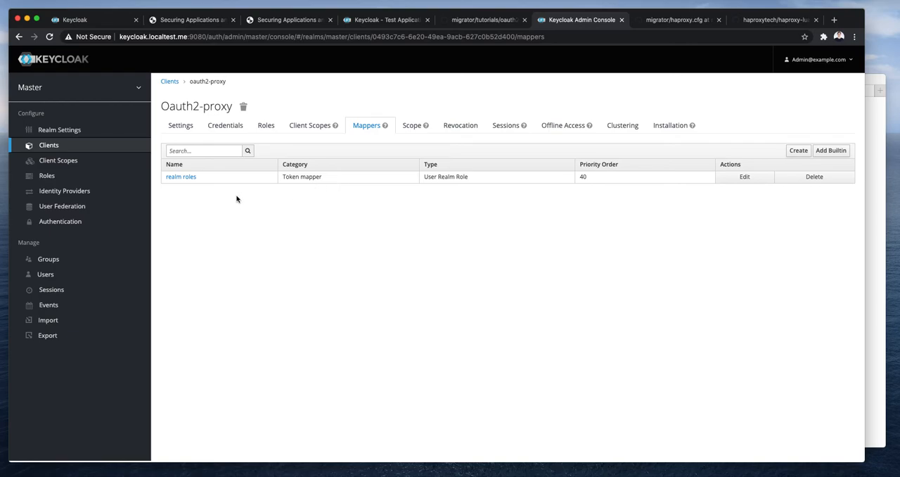
{"action": "mouse_move", "coordinate": [230, 200]}
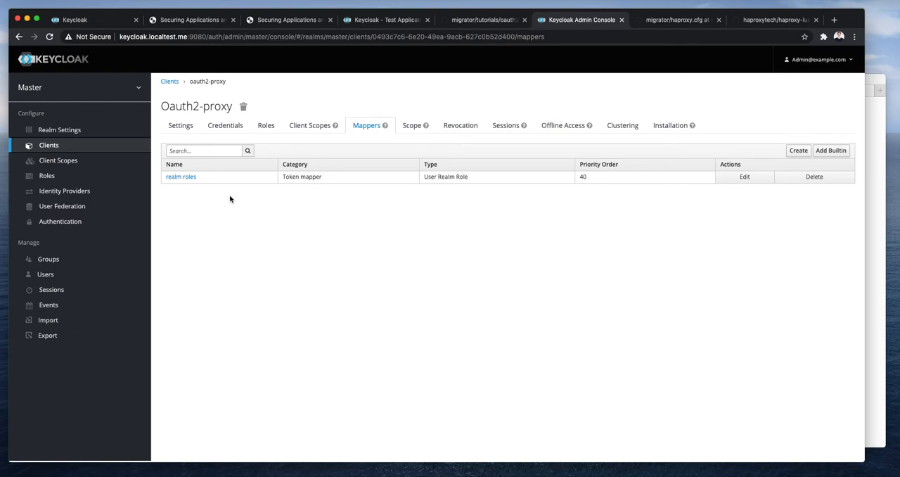
{"action": "mouse_move", "coordinate": [315, 224]}
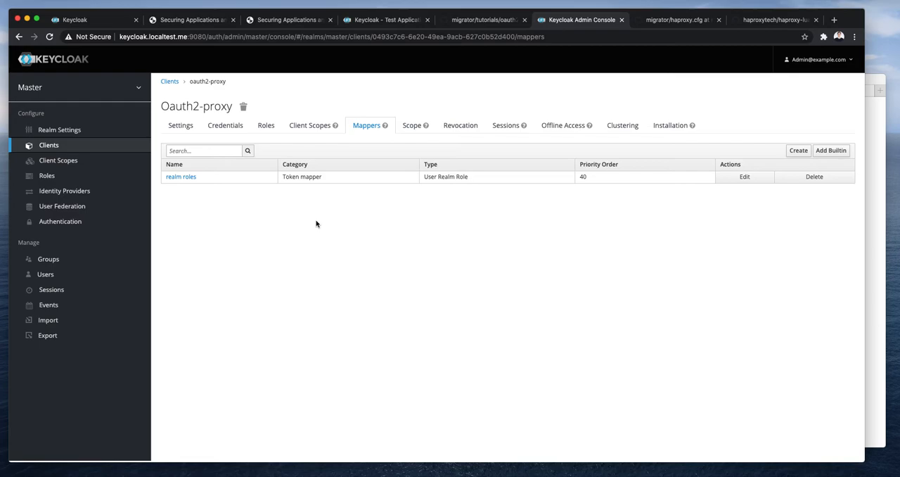
{"action": "mouse_move", "coordinate": [719, 107]}
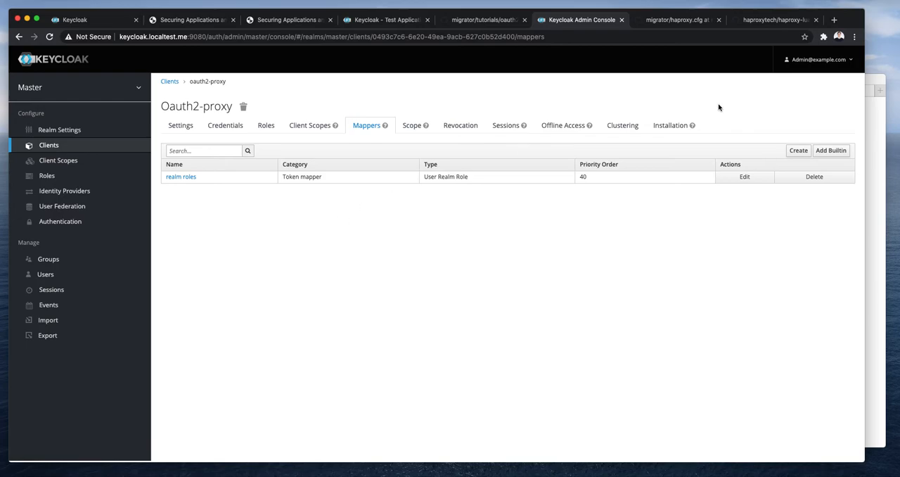
- Sign out of the Keycloak admin console via the admin account menu
{"action": "left_click", "coordinate": [819, 60]}
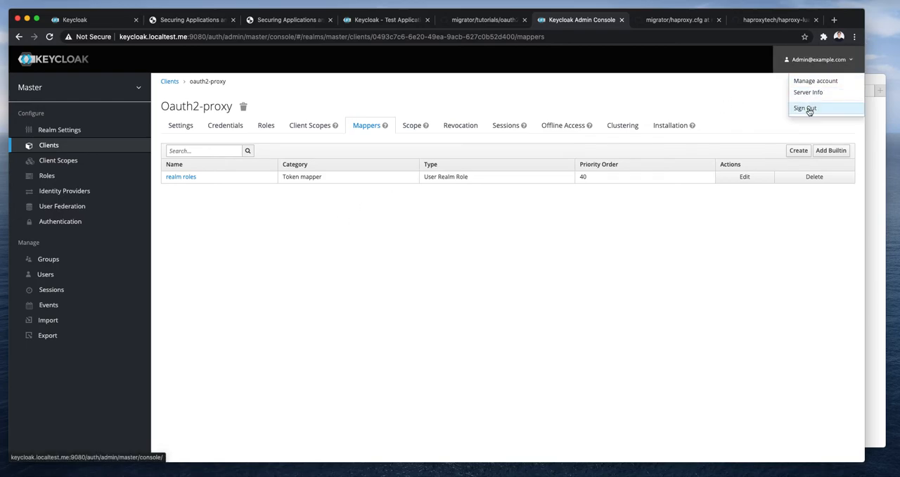
{"action": "left_click", "coordinate": [805, 107]}
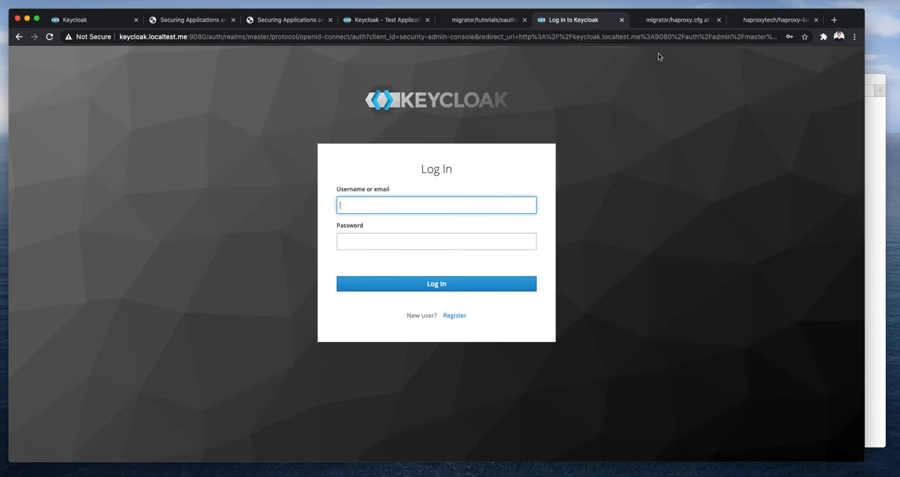
{"action": "mouse_move", "coordinate": [481, 20]}
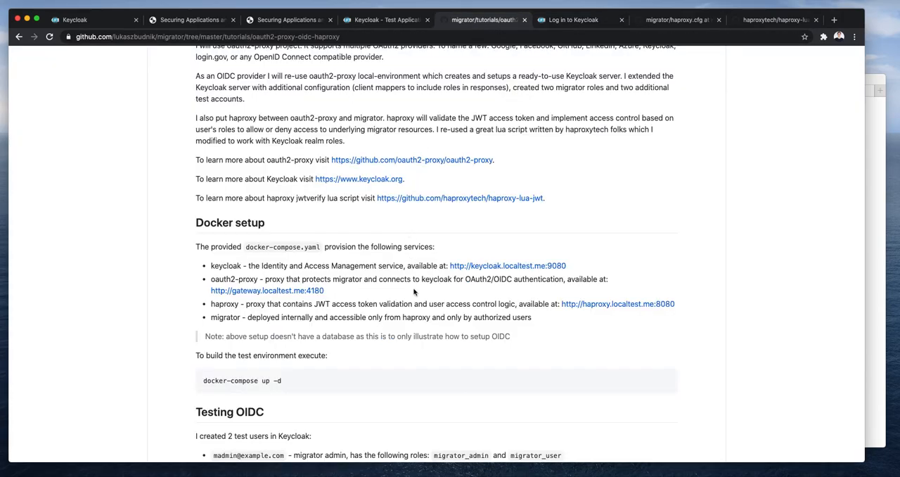
{"action": "scroll", "scroll_direction": "down", "scroll_amount": 3}
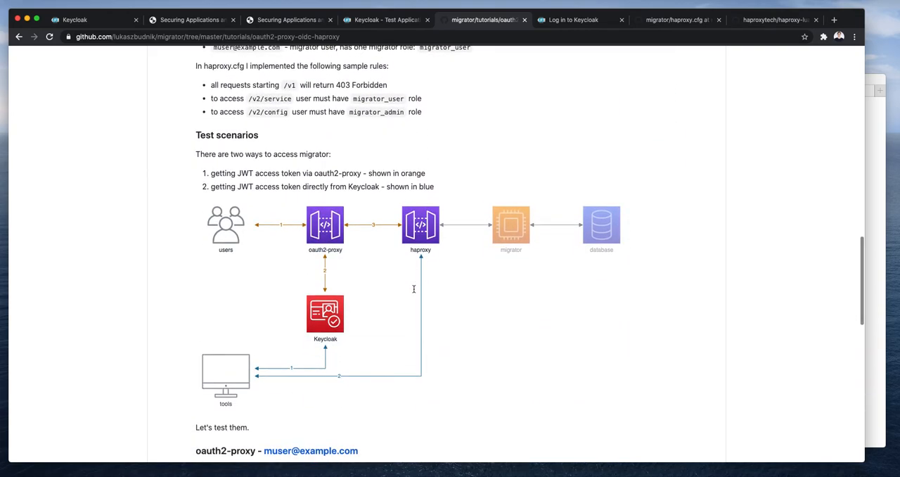
{"action": "mouse_move", "coordinate": [399, 287]}
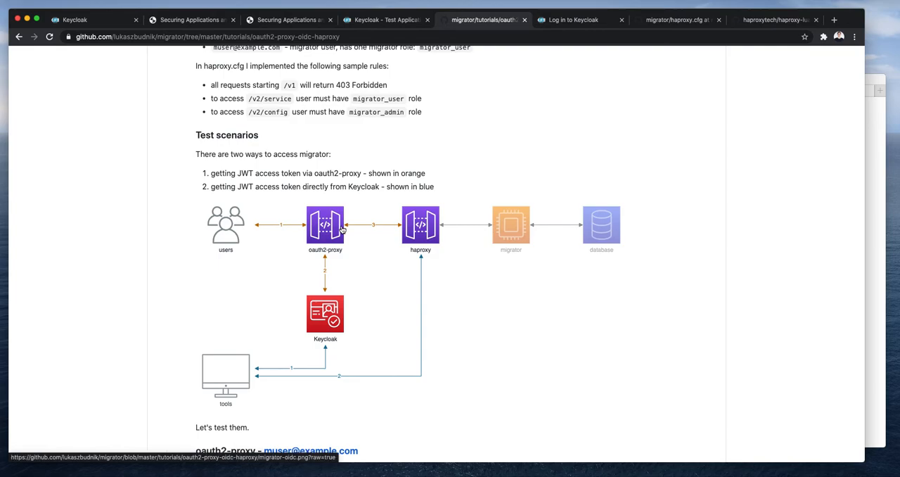
{"action": "mouse_move", "coordinate": [331, 237]}
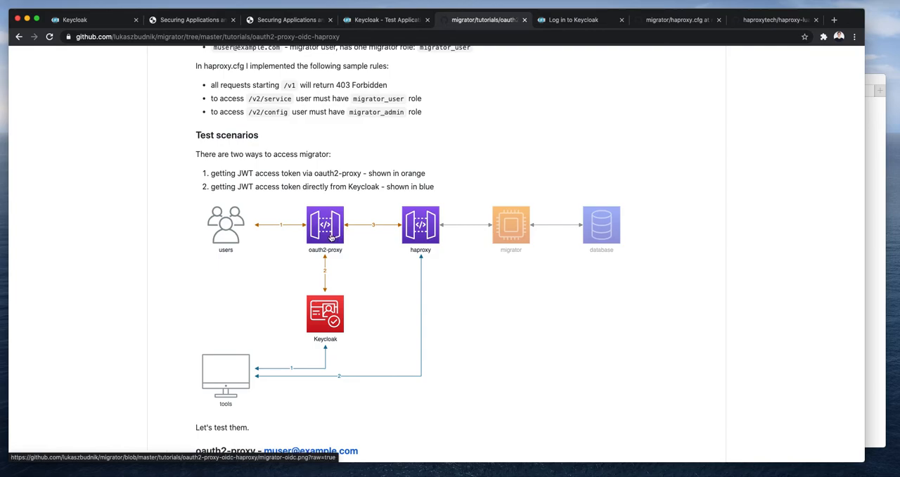
{"action": "mouse_move", "coordinate": [332, 321]}
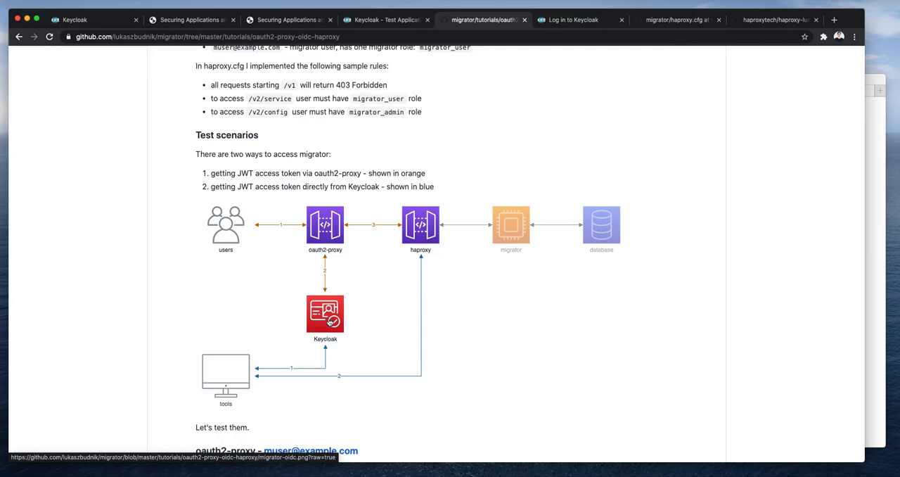
{"action": "mouse_move", "coordinate": [321, 242]}
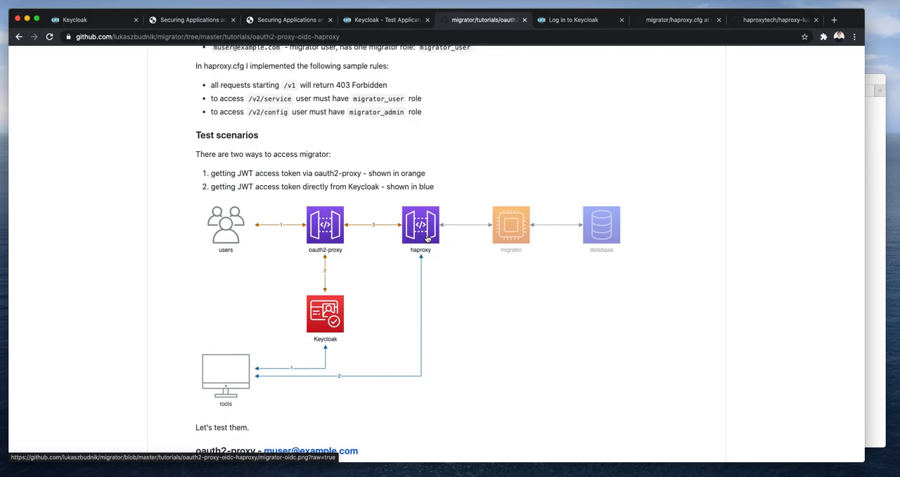
{"action": "mouse_move", "coordinate": [399, 236]}
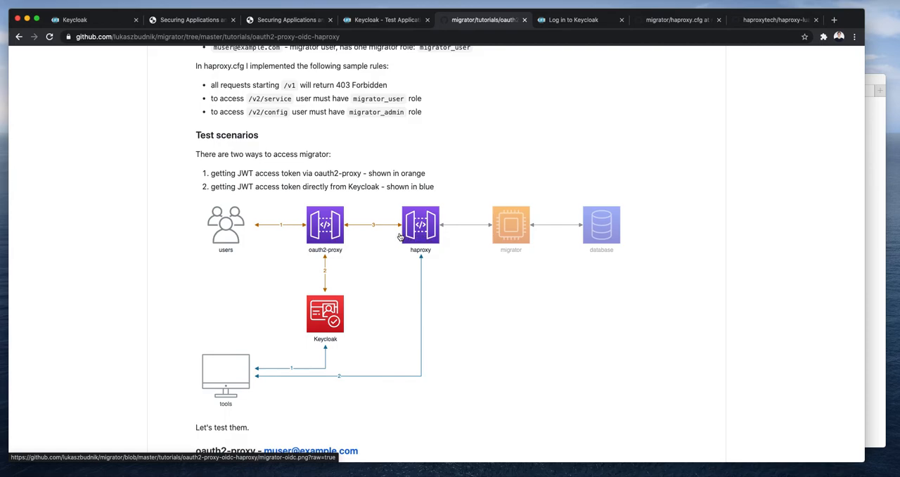
{"action": "mouse_move", "coordinate": [422, 326]}
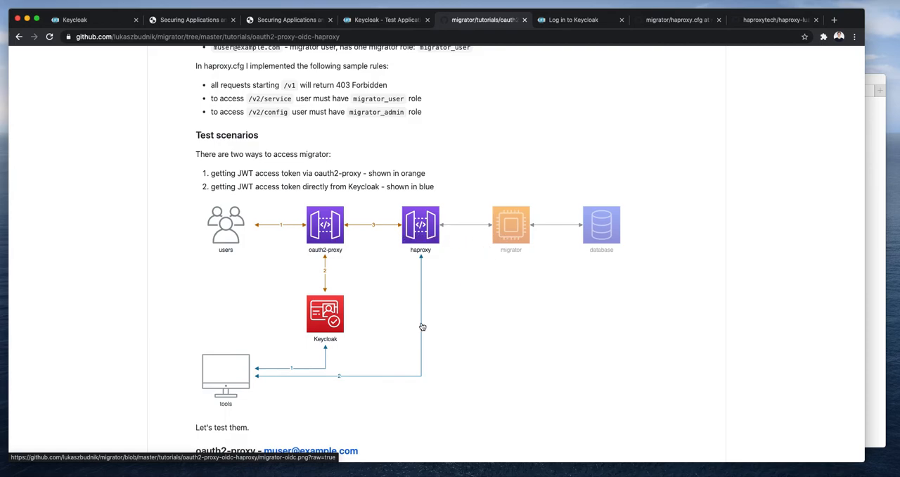
{"action": "scroll", "scroll_direction": "down", "scroll_amount": 3}
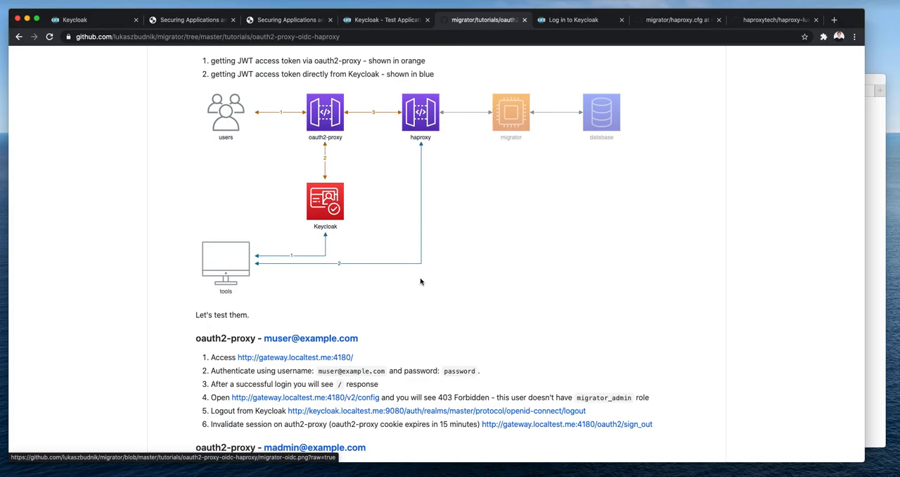
{"action": "mouse_move", "coordinate": [264, 366]}
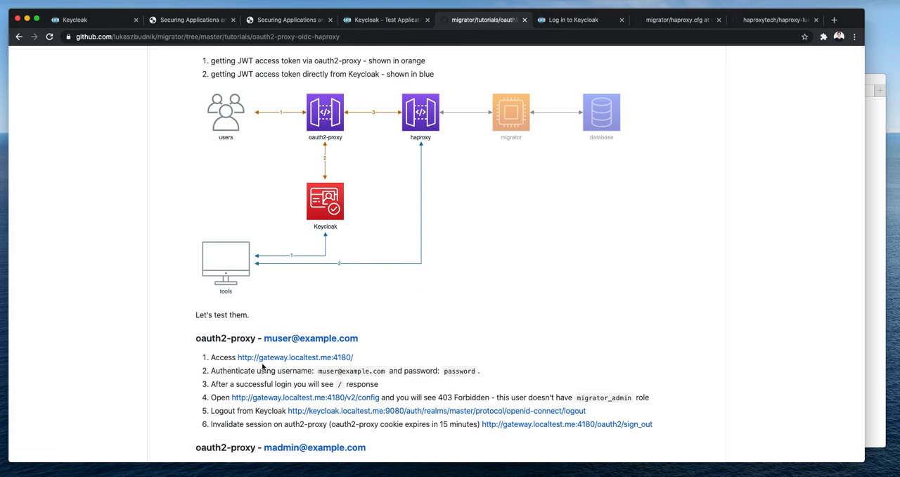
{"action": "mouse_move", "coordinate": [321, 366]}
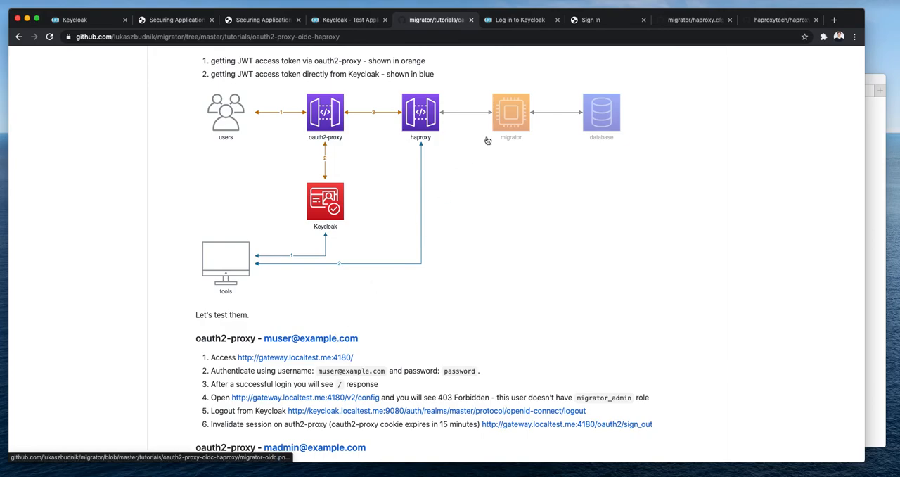
{"action": "left_click", "coordinate": [608, 19]}
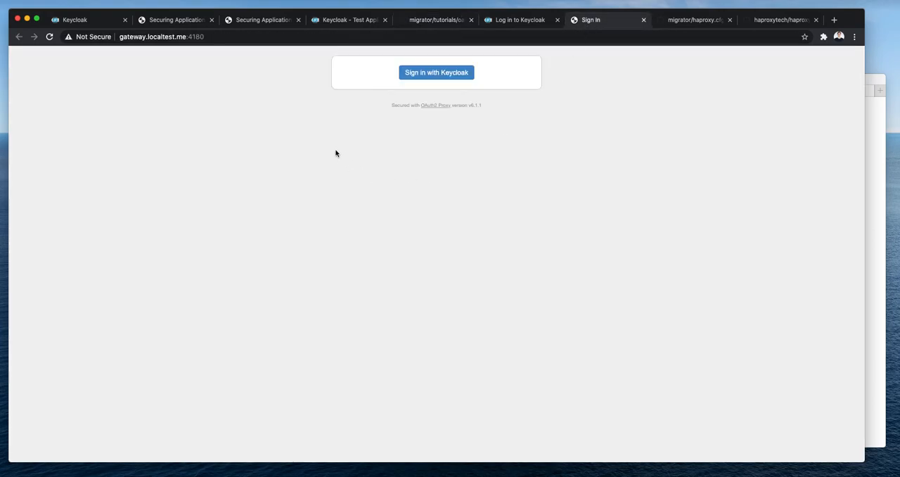
{"action": "mouse_move", "coordinate": [437, 72]}
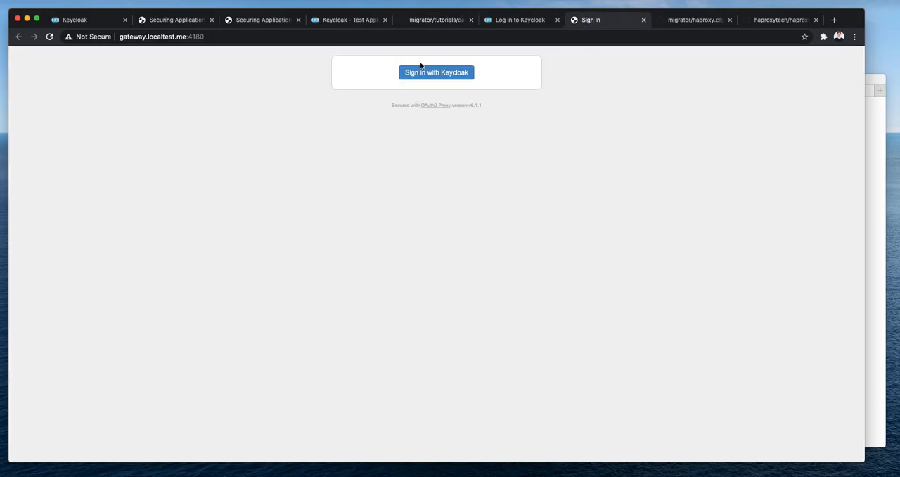
{"action": "left_click", "coordinate": [436, 73]}
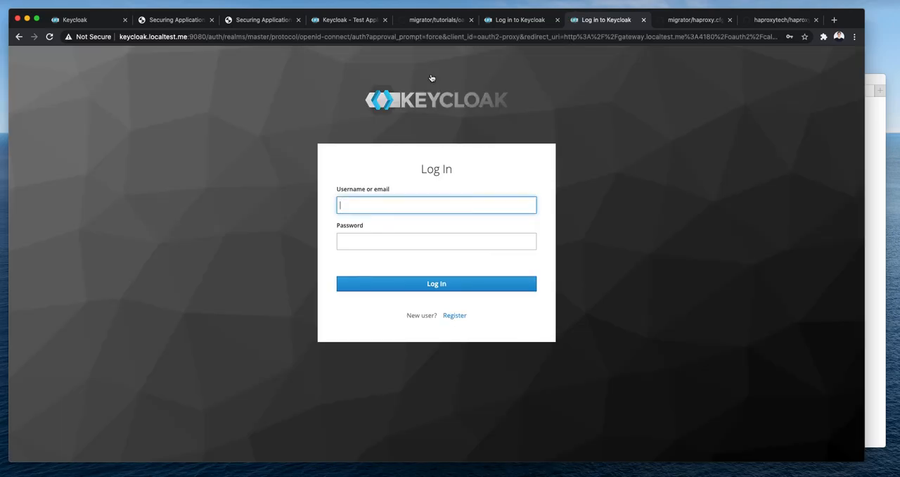
{"action": "left_click", "coordinate": [437, 20]}
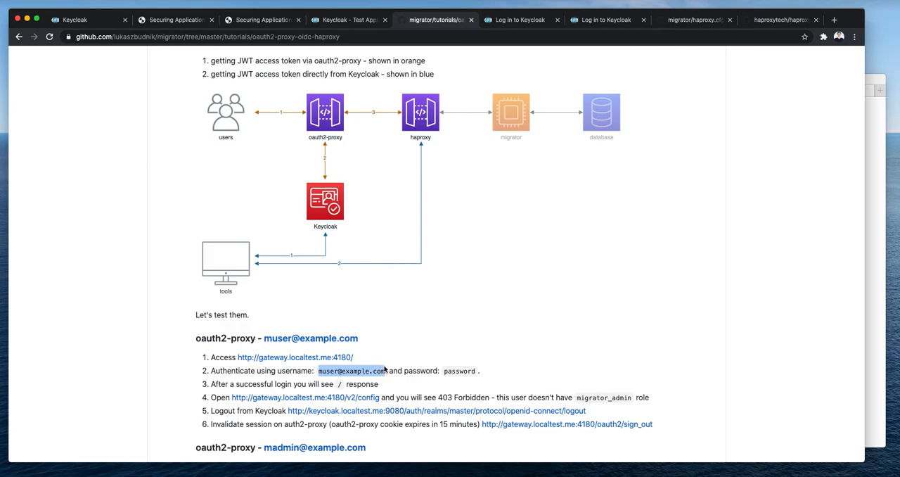
{"action": "left_click", "coordinate": [606, 20]}
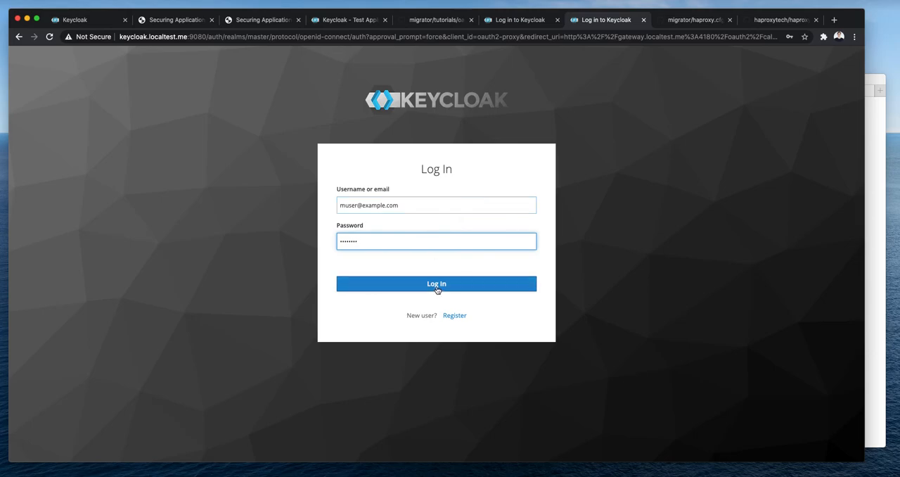
{"action": "left_click", "coordinate": [436, 285]}
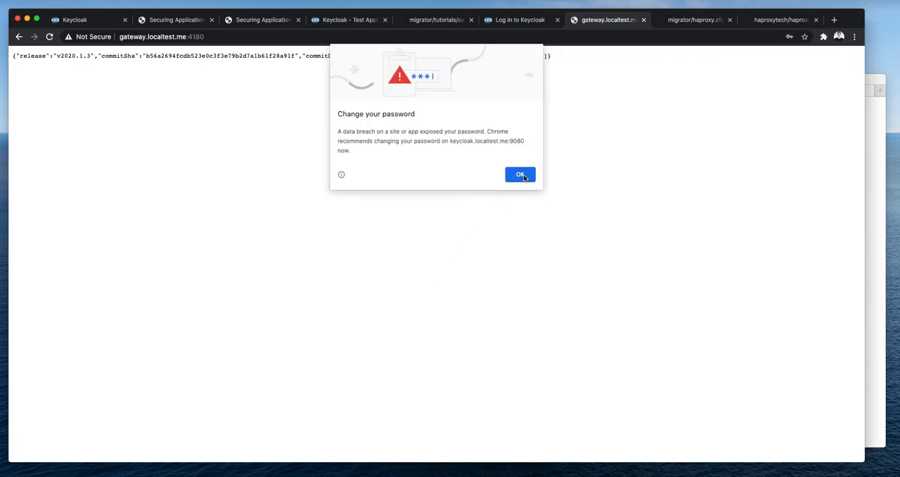
{"action": "left_click", "coordinate": [521, 174]}
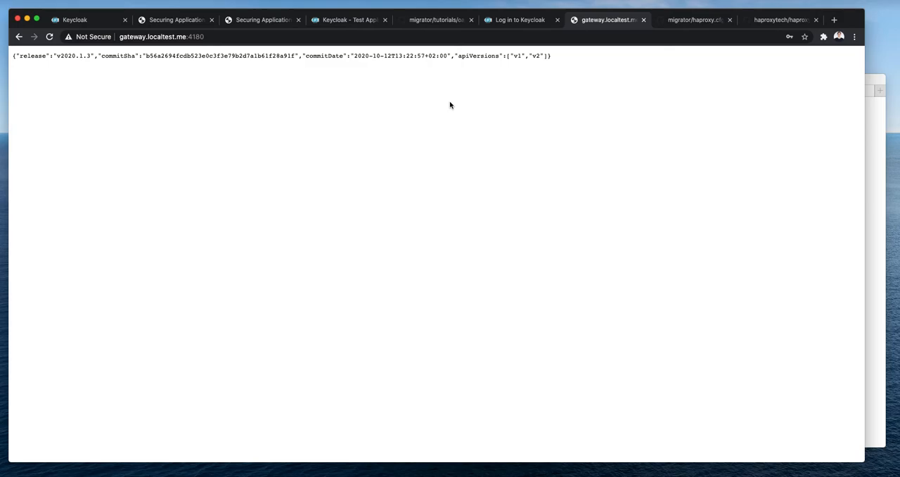
{"action": "left_click", "coordinate": [437, 19]}
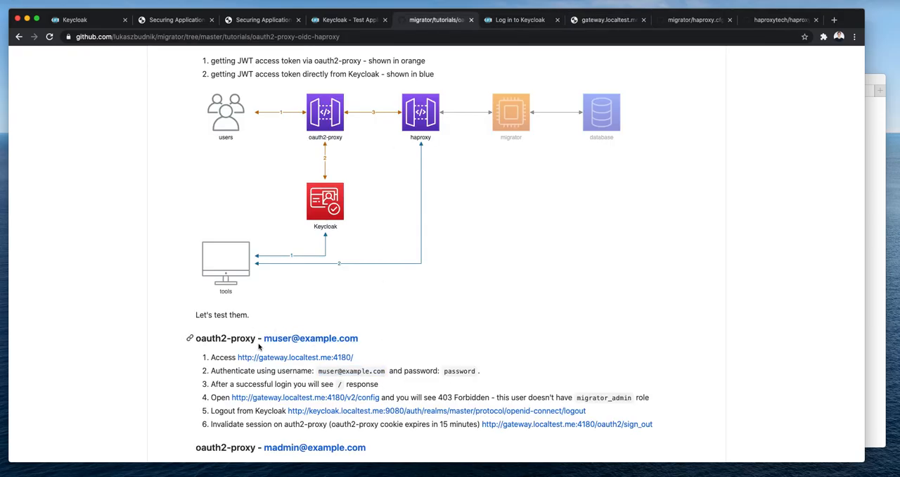
{"action": "mouse_move", "coordinate": [306, 397]}
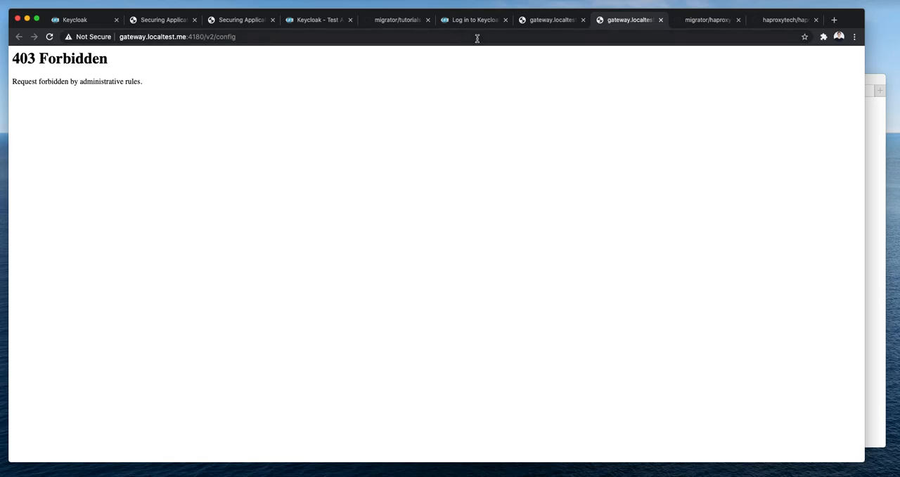
{"action": "left_click", "coordinate": [397, 20]}
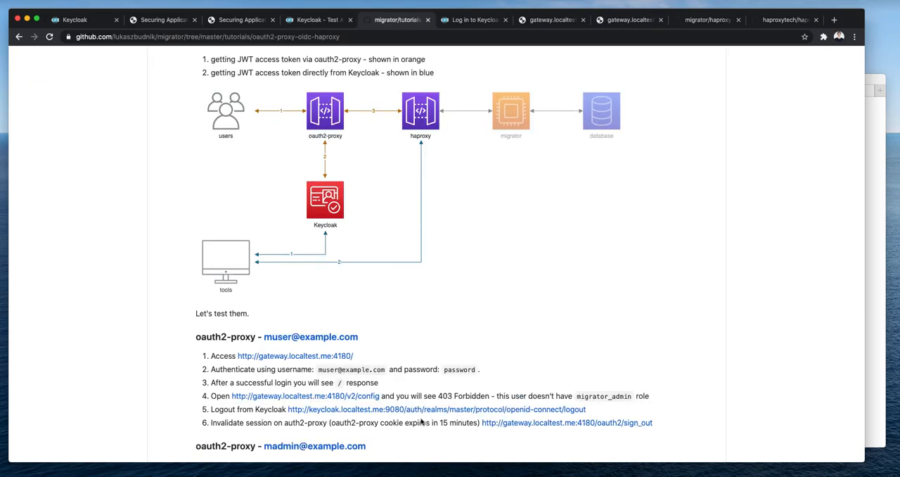
{"action": "scroll", "scroll_direction": "down", "scroll_amount": 3}
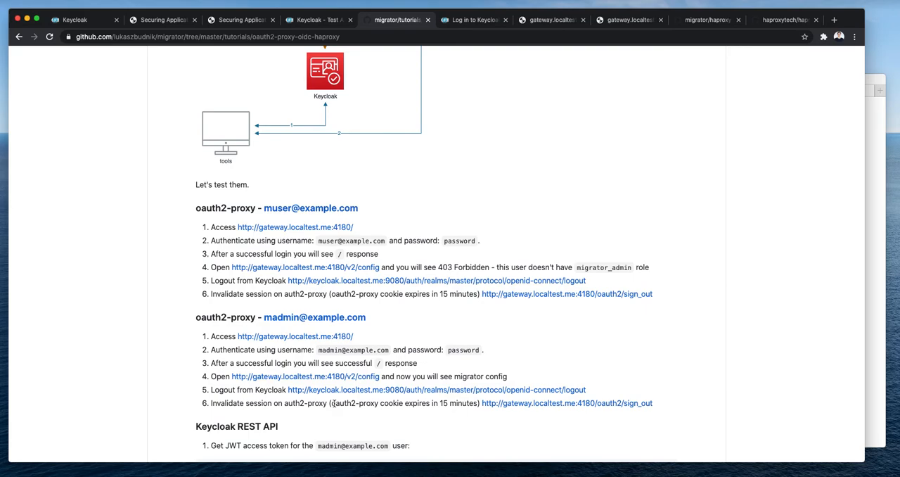
{"action": "mouse_move", "coordinate": [315, 318]}
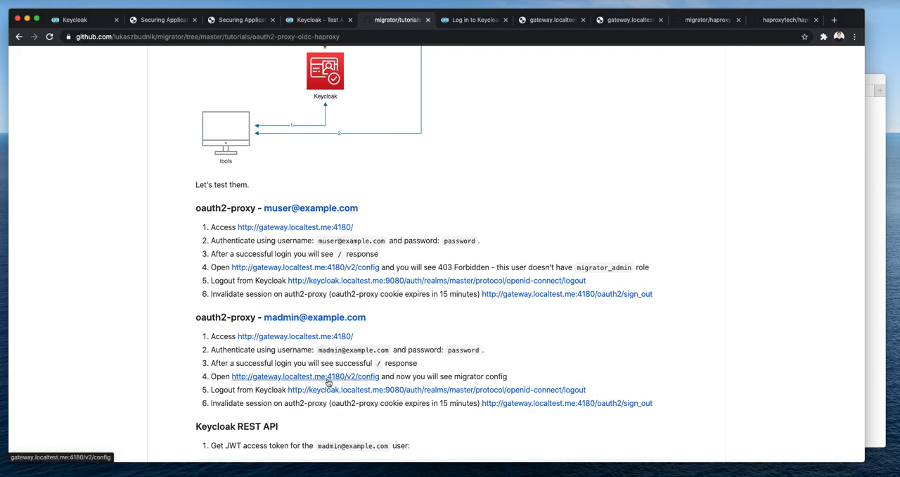
{"action": "mouse_move", "coordinate": [349, 383]}
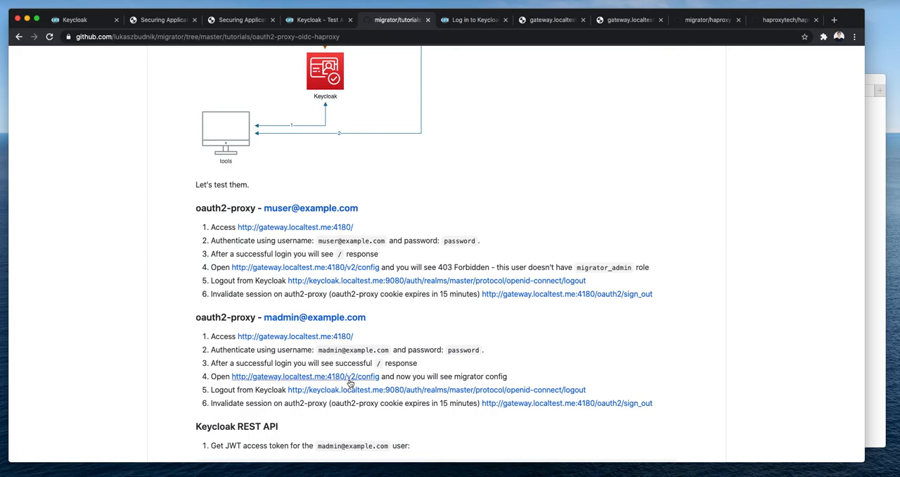
{"action": "mouse_move", "coordinate": [391, 382]}
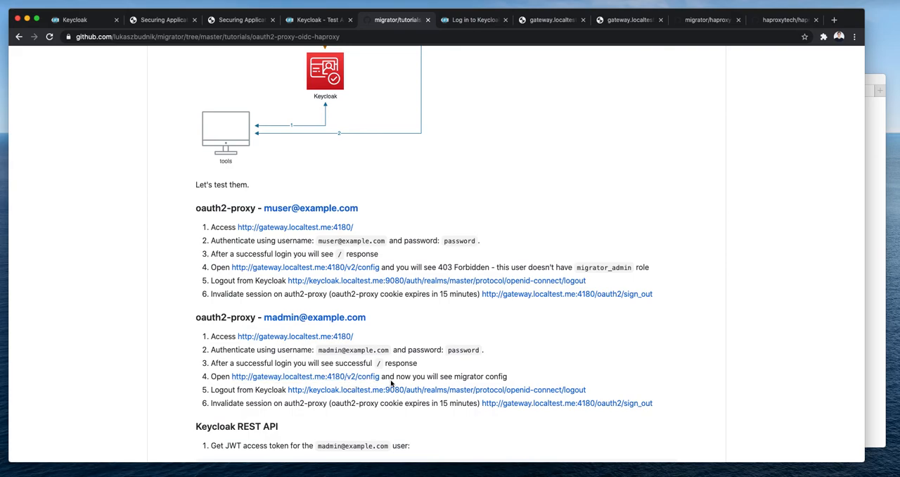
{"action": "scroll", "scroll_direction": "down", "scroll_amount": 3}
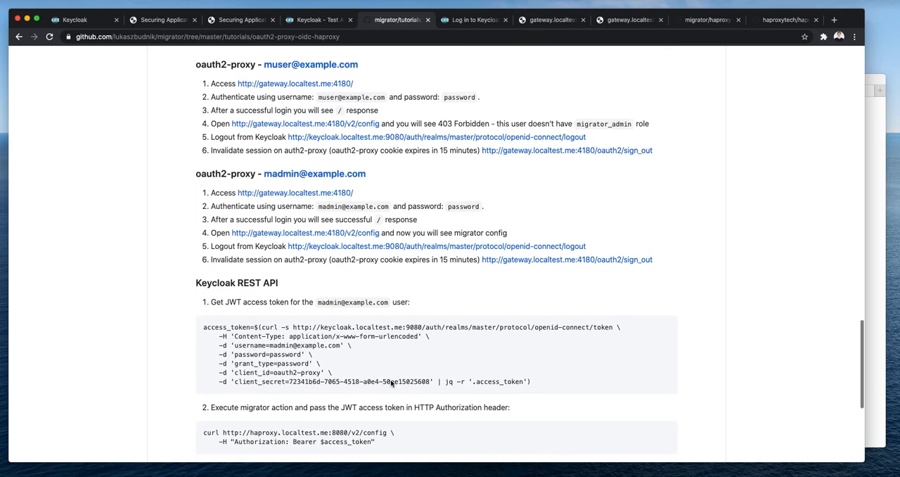
{"action": "scroll", "scroll_direction": "up", "scroll_amount": 3}
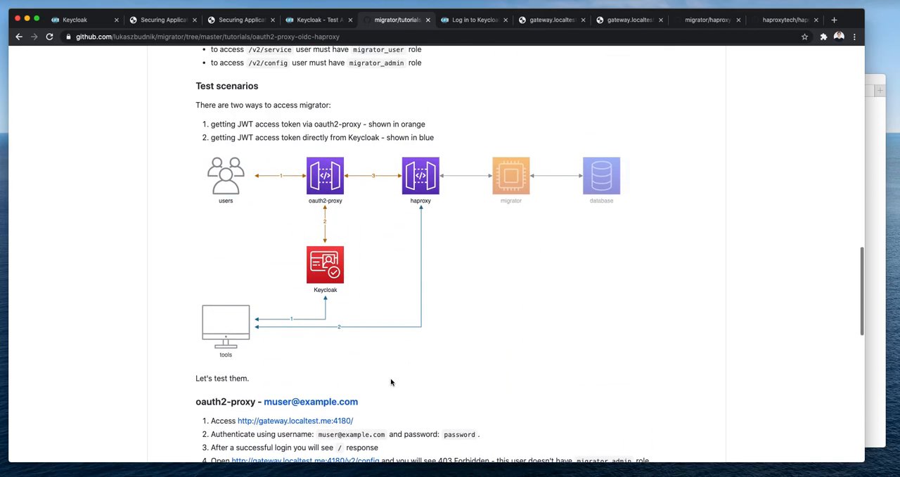
{"action": "mouse_move", "coordinate": [298, 355]}
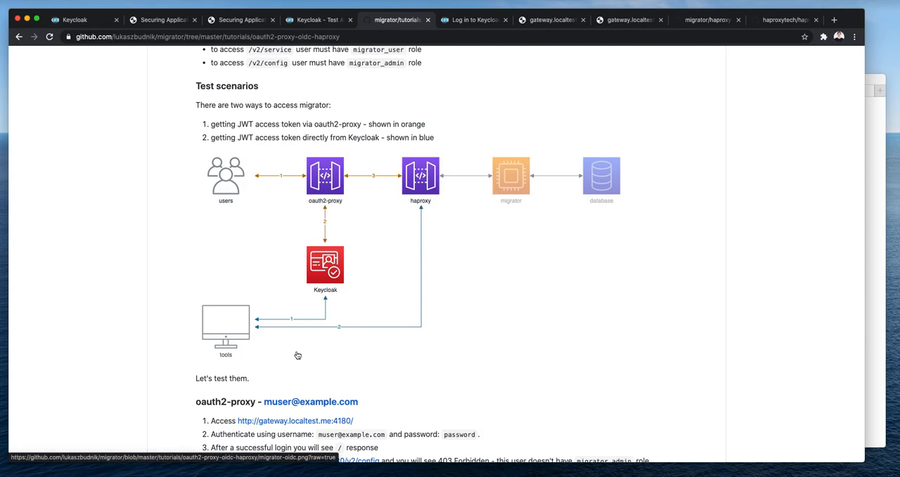
{"action": "mouse_move", "coordinate": [513, 170]}
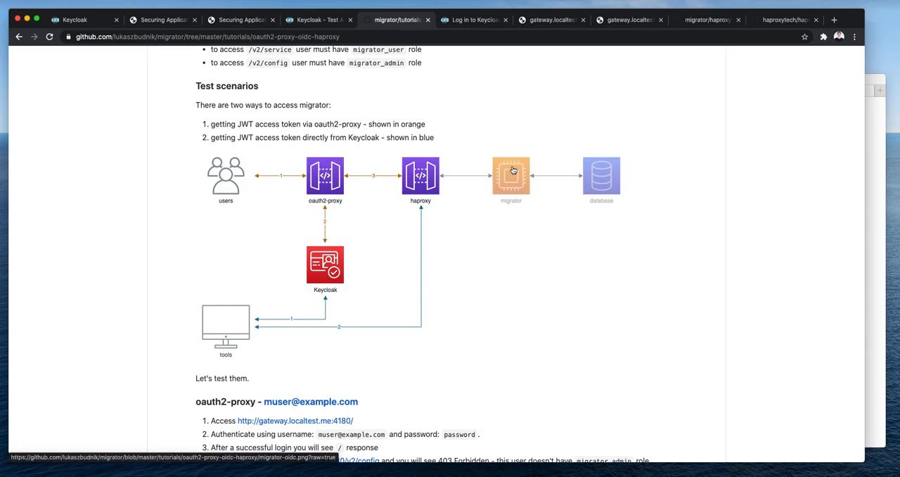
{"action": "mouse_move", "coordinate": [323, 281]}
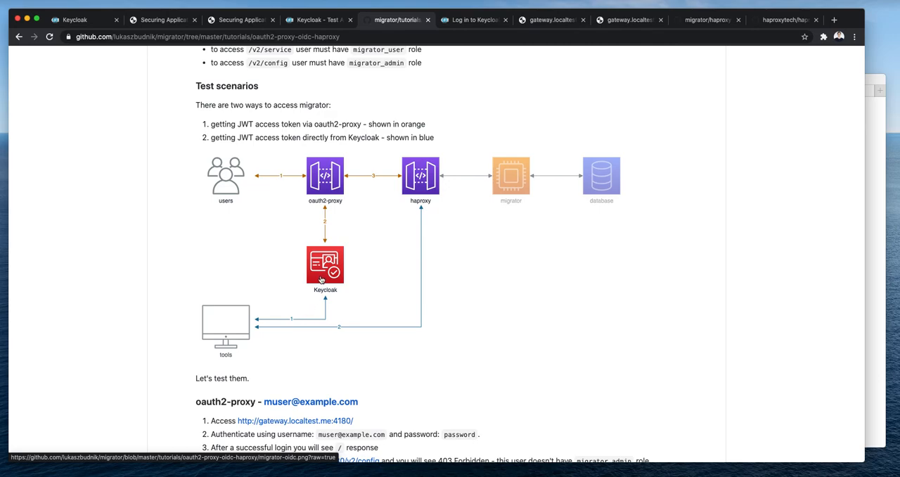
{"action": "mouse_move", "coordinate": [270, 331]}
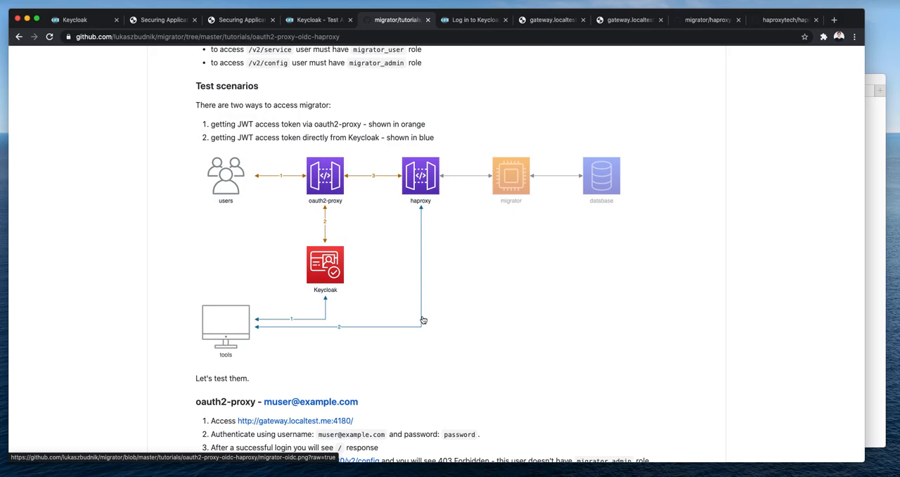
{"action": "mouse_move", "coordinate": [418, 211]}
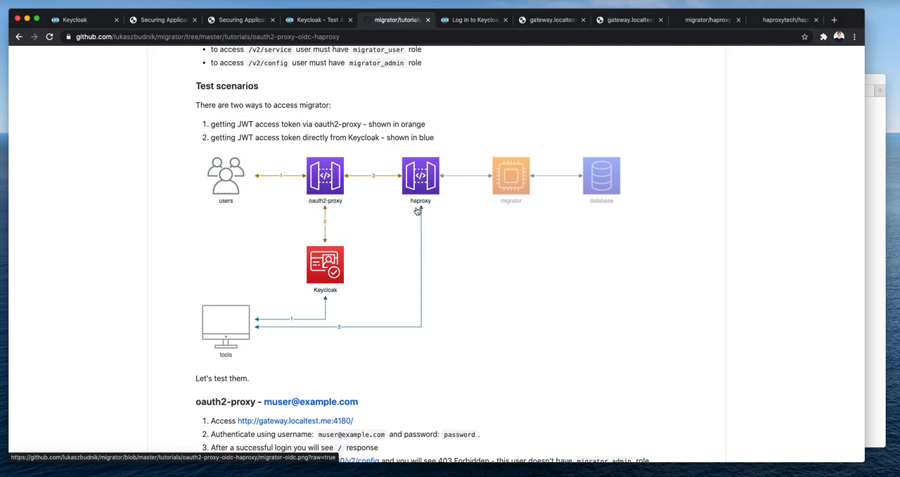
{"action": "mouse_move", "coordinate": [419, 190]}
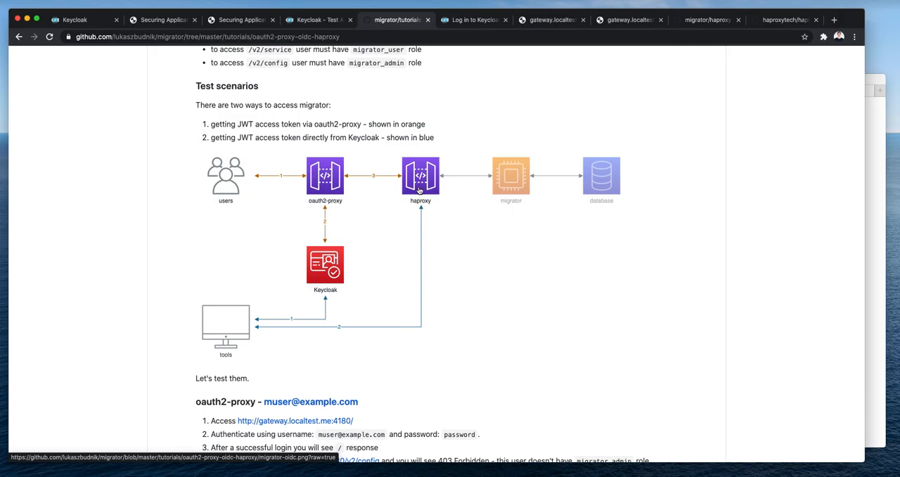
{"action": "mouse_move", "coordinate": [489, 183]}
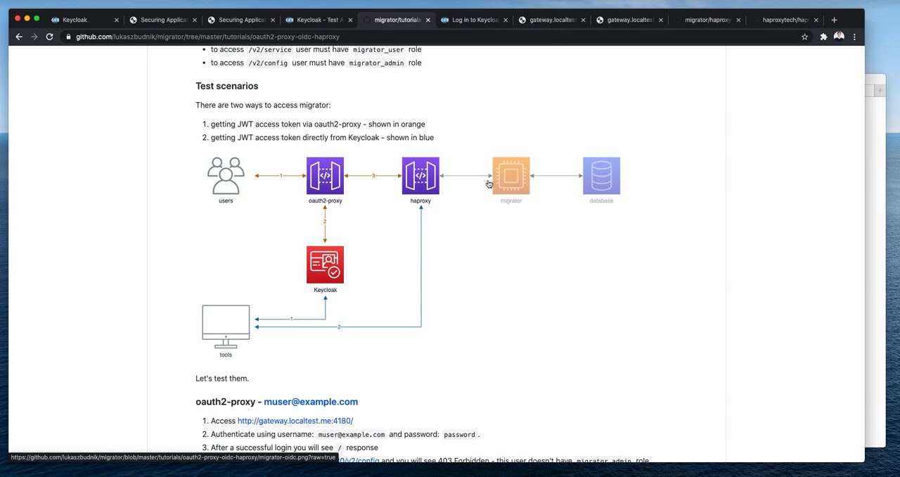
{"action": "mouse_move", "coordinate": [478, 191]}
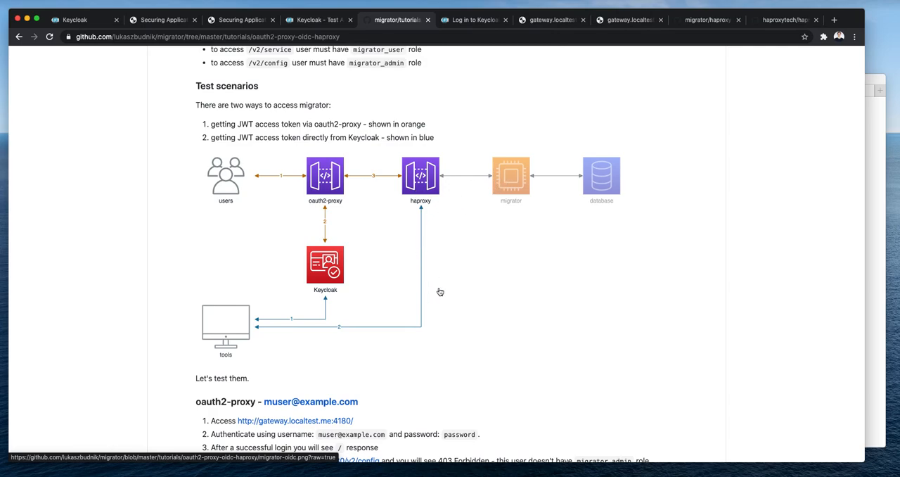
{"action": "scroll", "scroll_direction": "down", "scroll_amount": 3}
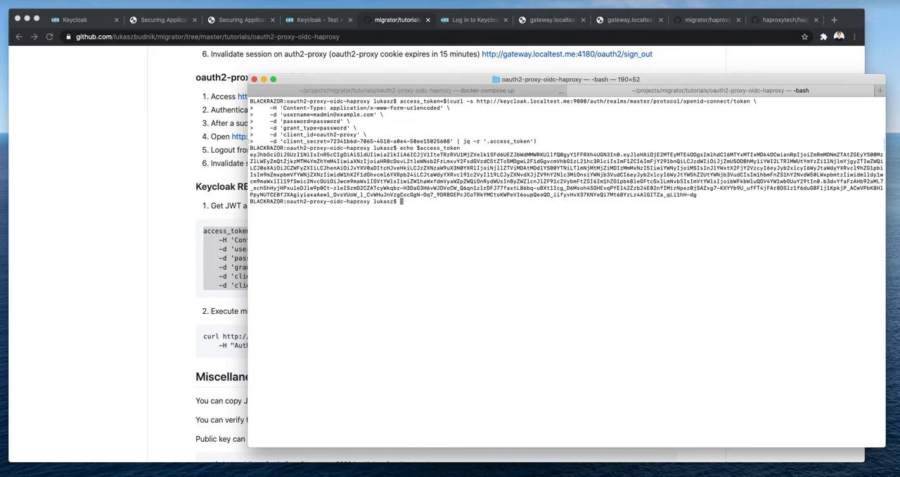
{"action": "mouse_move", "coordinate": [352, 279]}
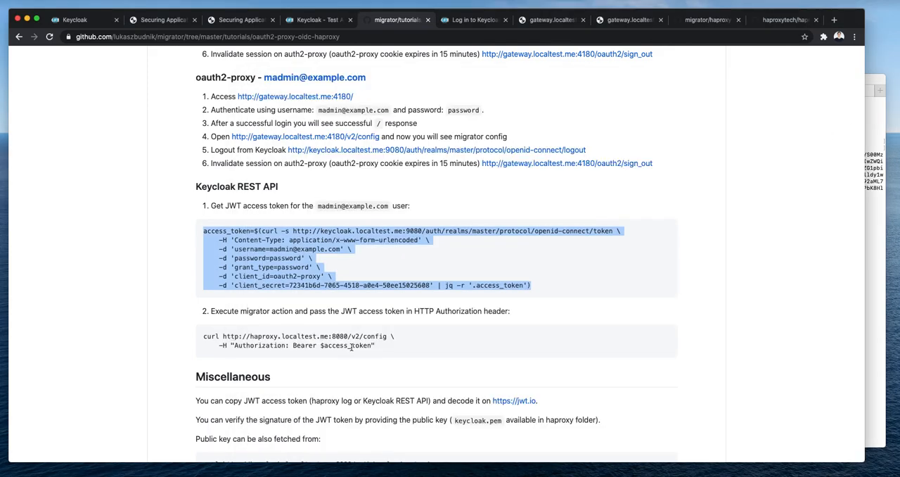
{"action": "left_click", "coordinate": [262, 346]}
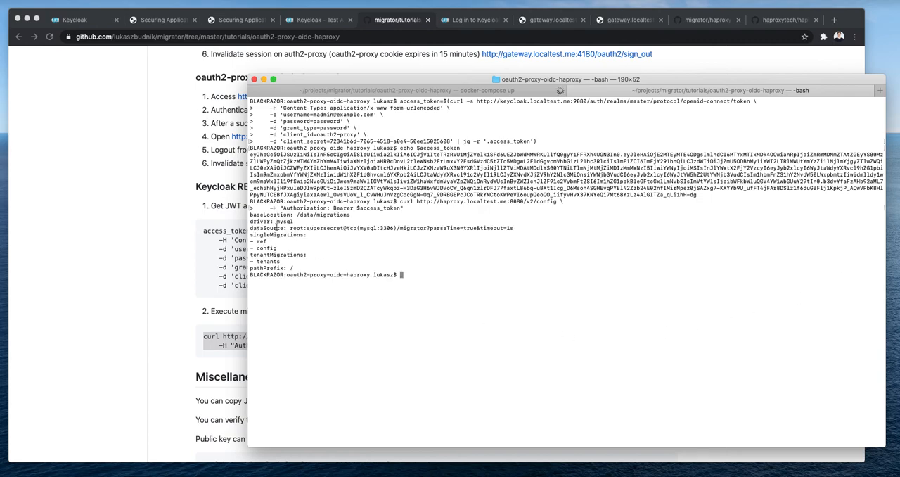
{"action": "mouse_move", "coordinate": [315, 250]}
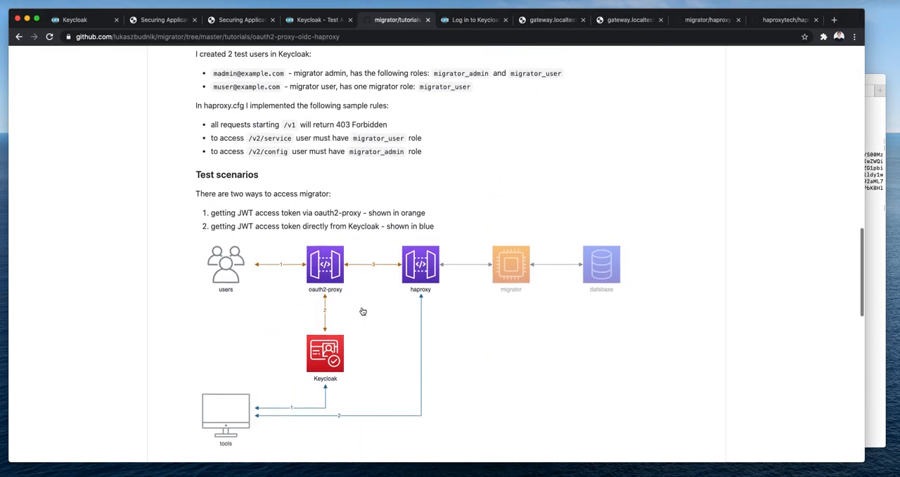
- Scroll the tutorial README to the haproxy role rules and test scenarios diagram
{"action": "scroll", "scroll_direction": "down", "scroll_amount": 3}
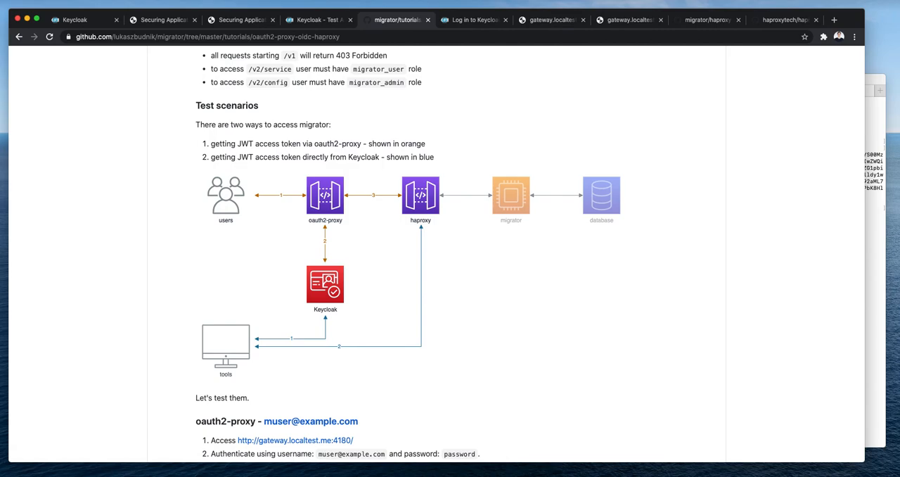